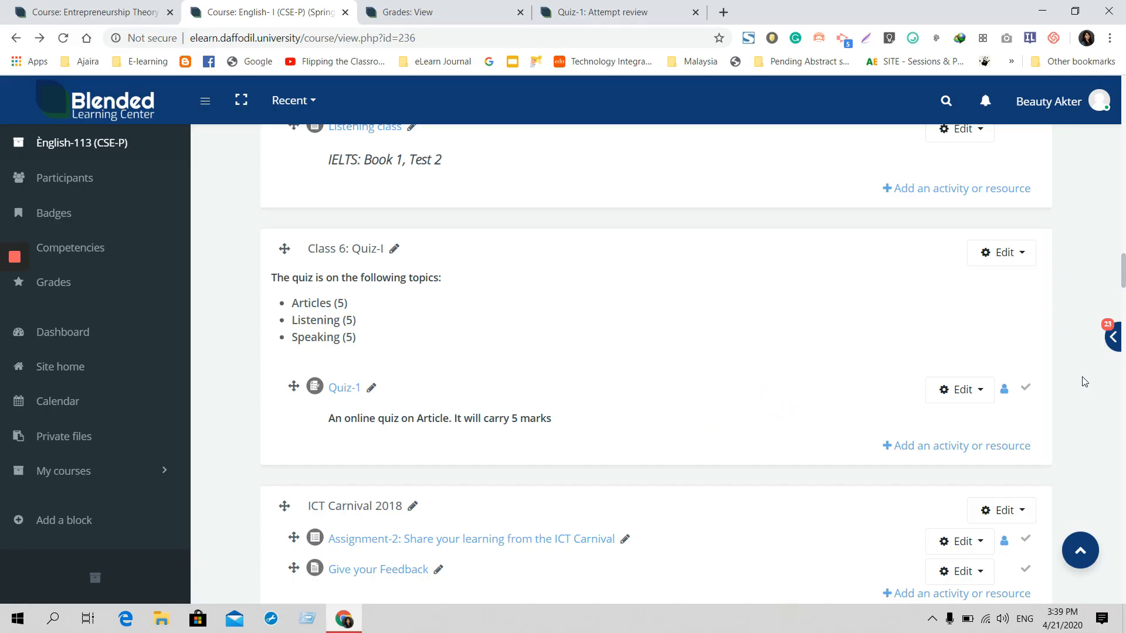
mouse_move(805, 351)
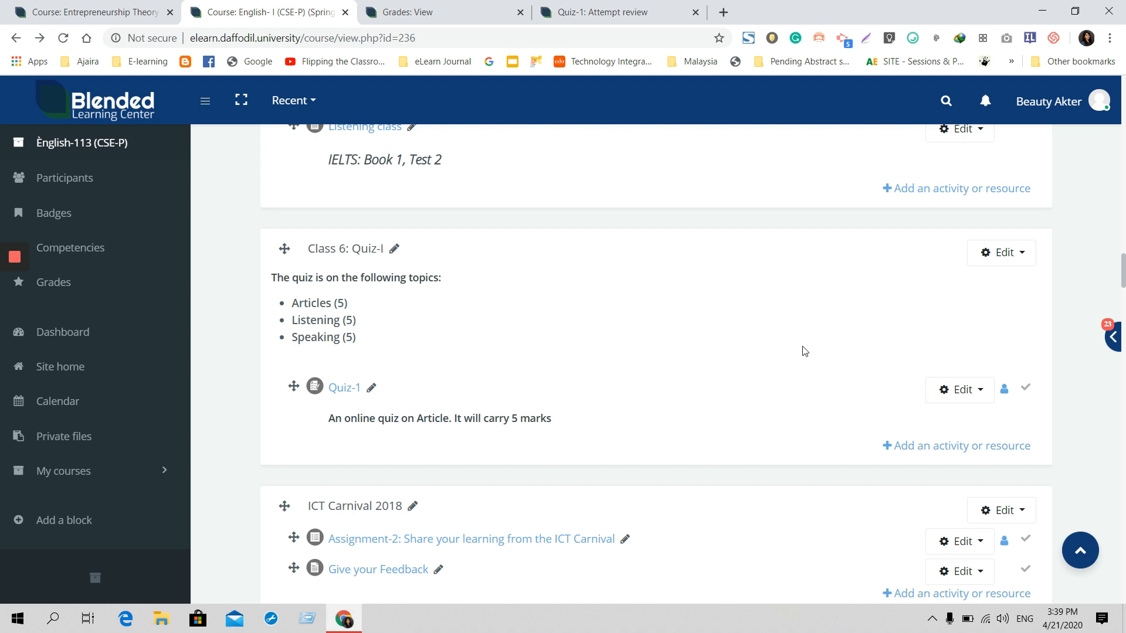
mouse_move(325, 401)
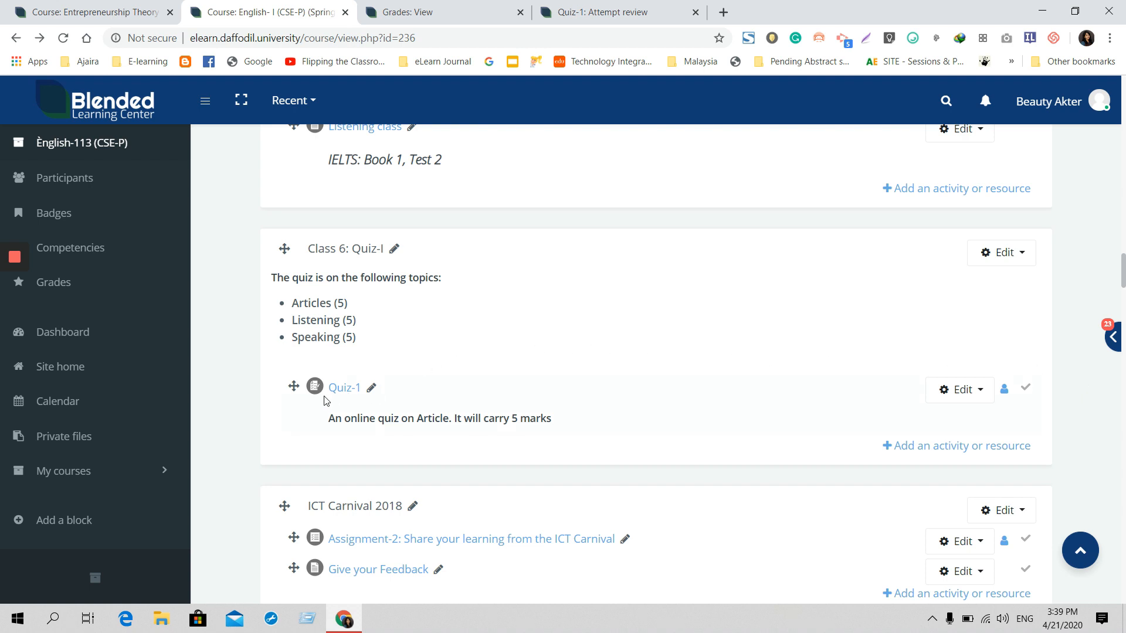
mouse_move(344, 388)
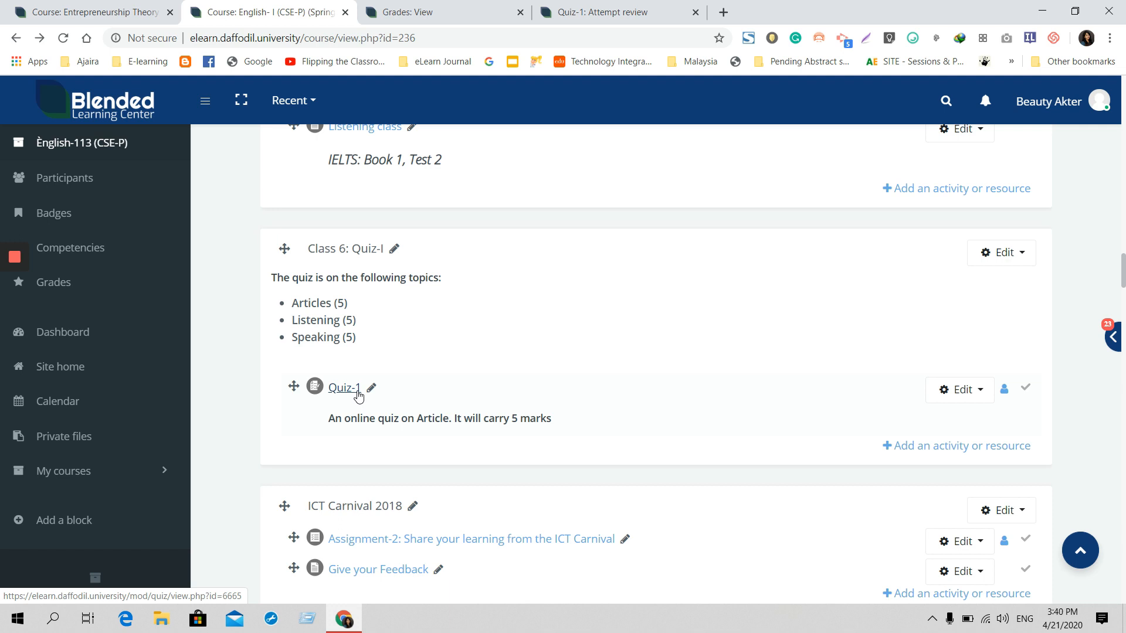
mouse_move(353, 395)
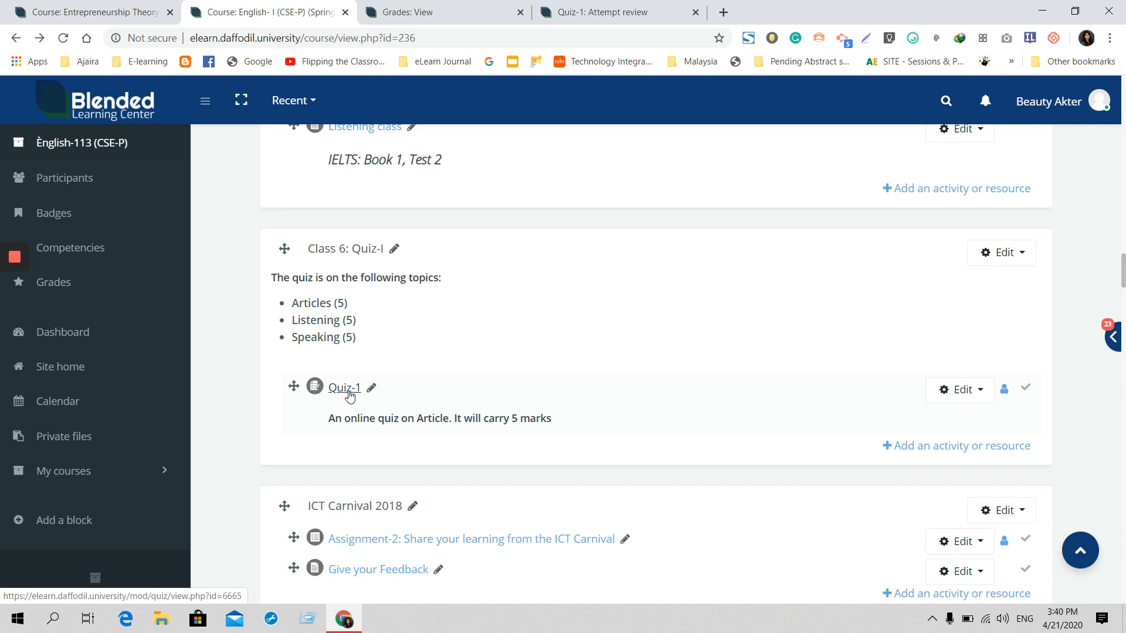
- Open the Quiz-1 activity from Class 6: Quiz-I on the English-113 course page
left_click(344, 387)
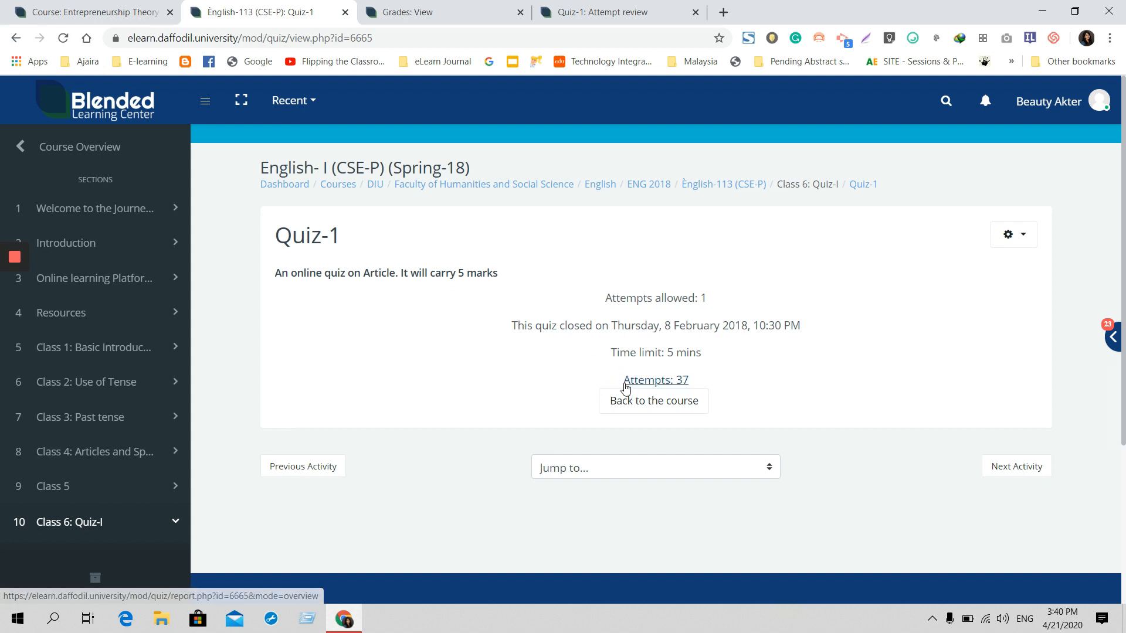
mouse_move(668, 389)
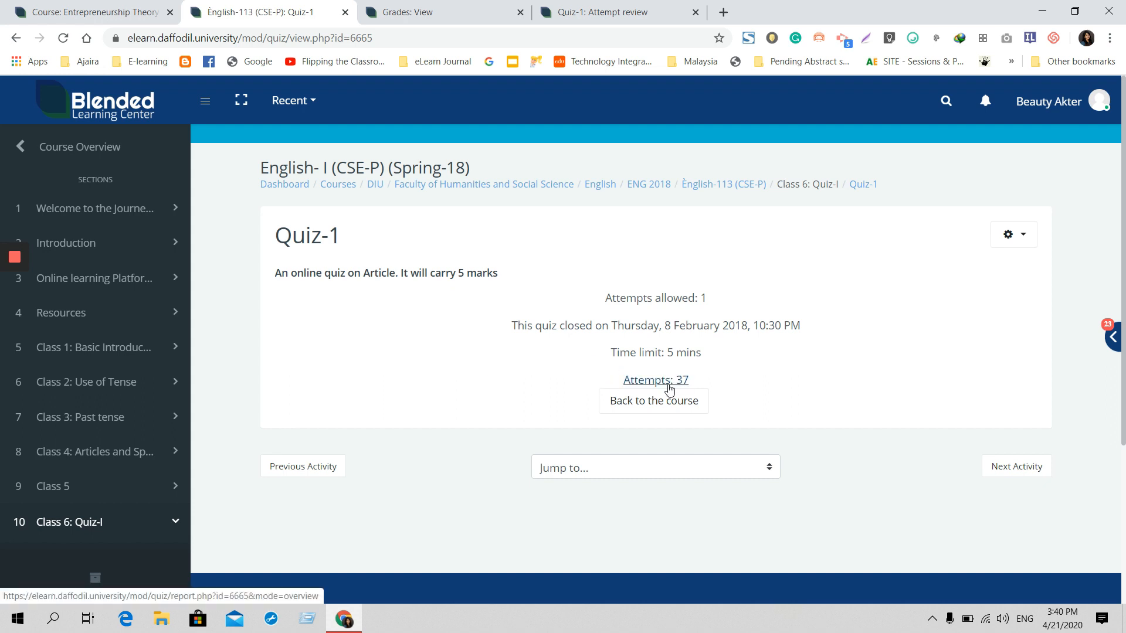
- Open the report of all 37 Quiz-1 attempts and look through the students' grades
left_click(655, 380)
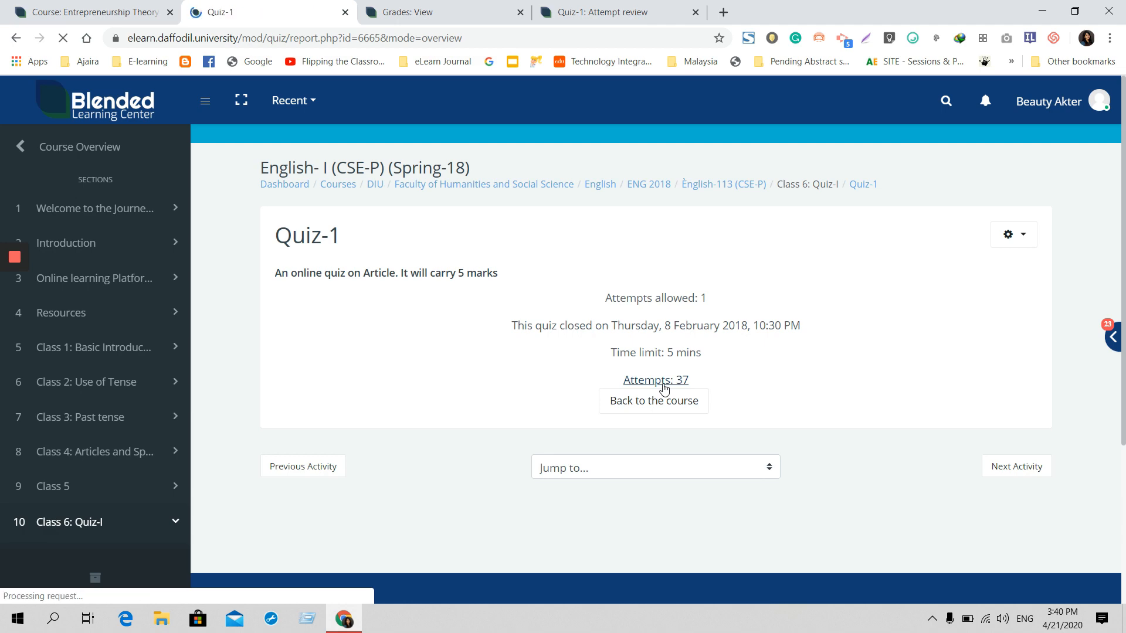
left_click(655, 380)
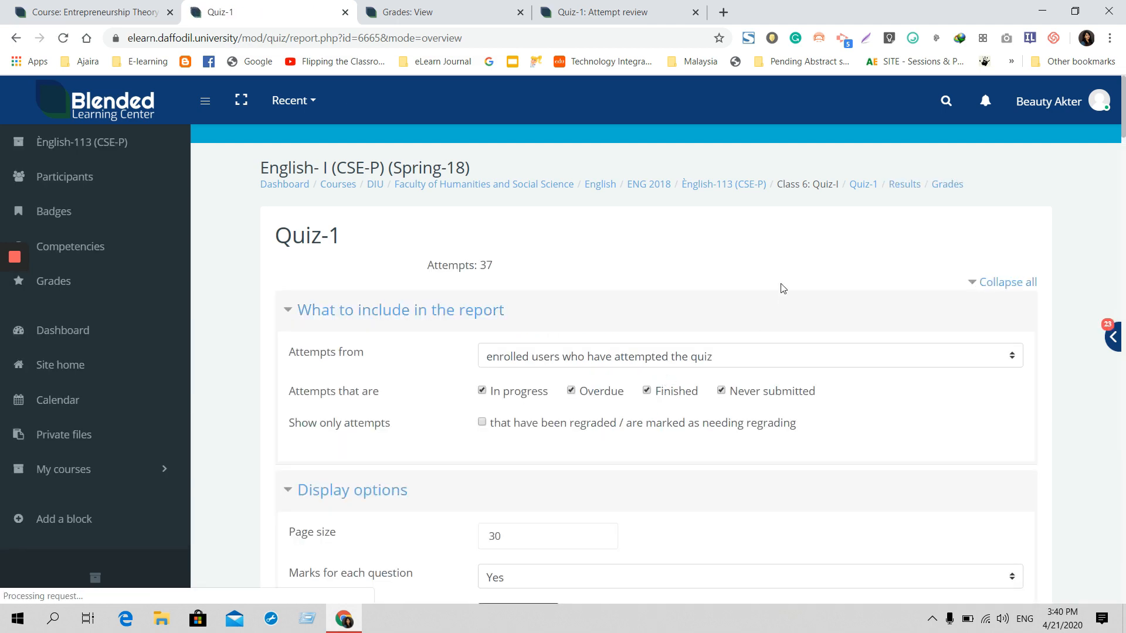
scroll("down", 3)
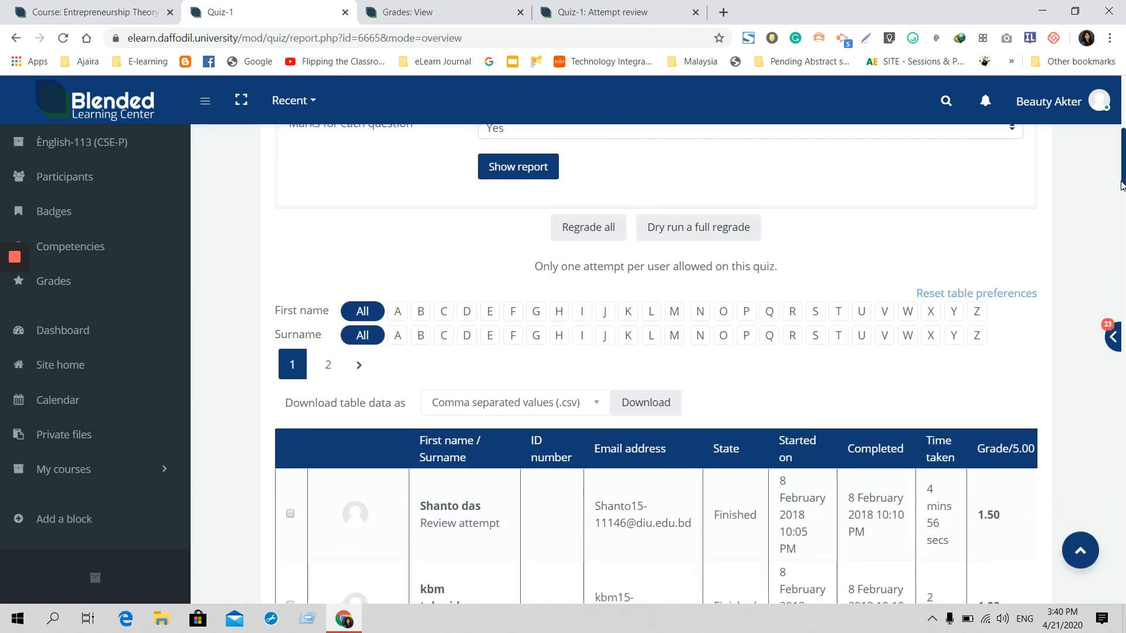
scroll("down", 3)
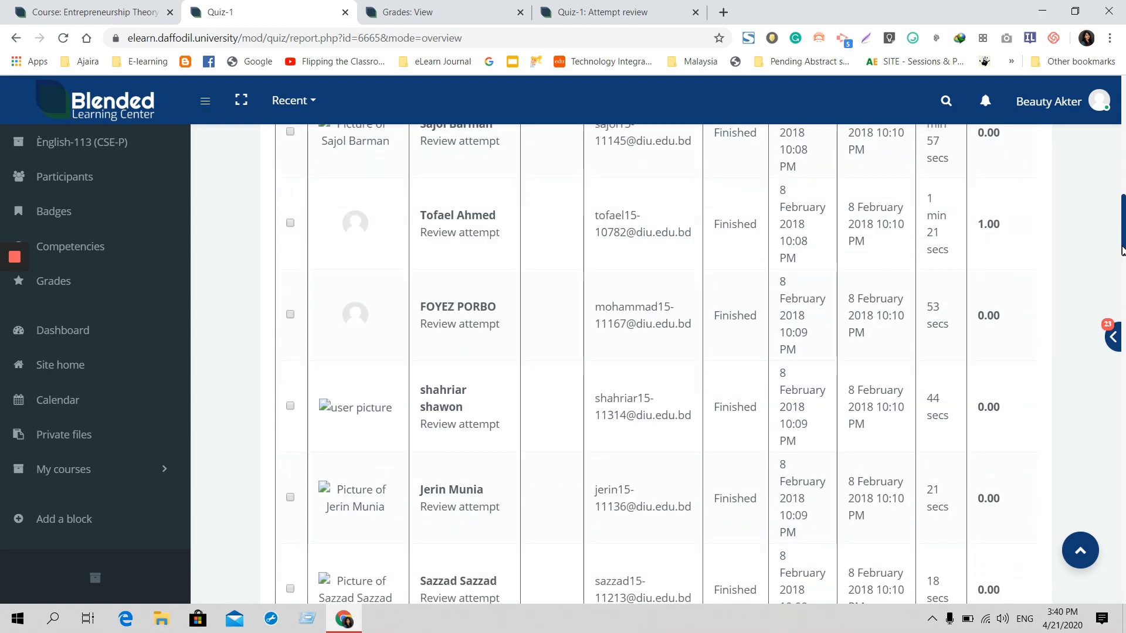
scroll("down", 3)
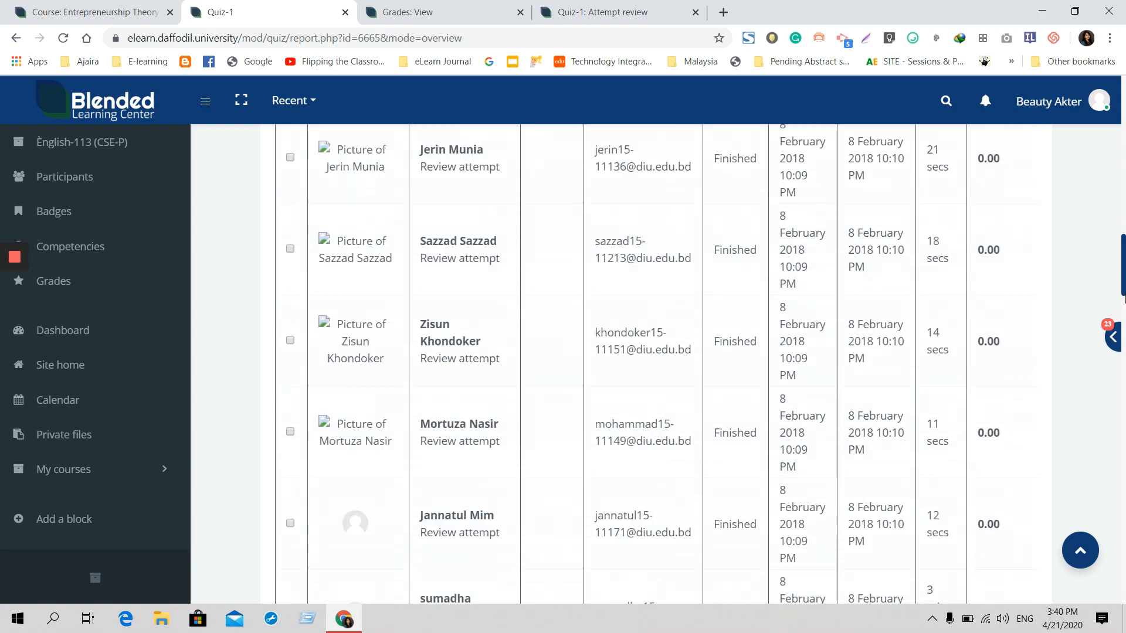
scroll("down", 3)
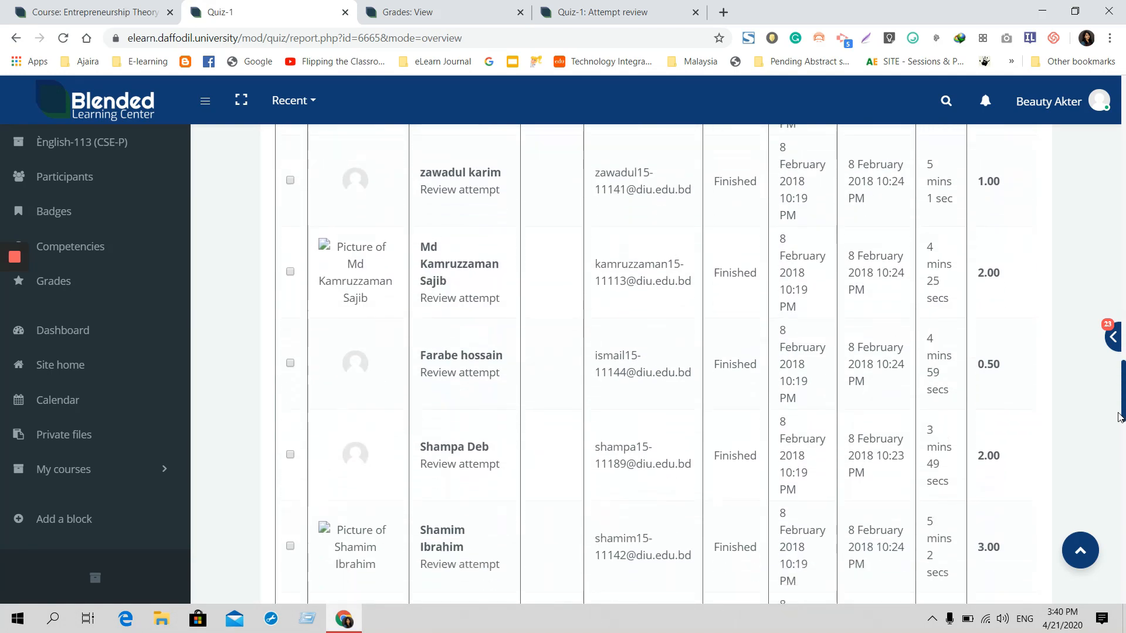
scroll("down", 3)
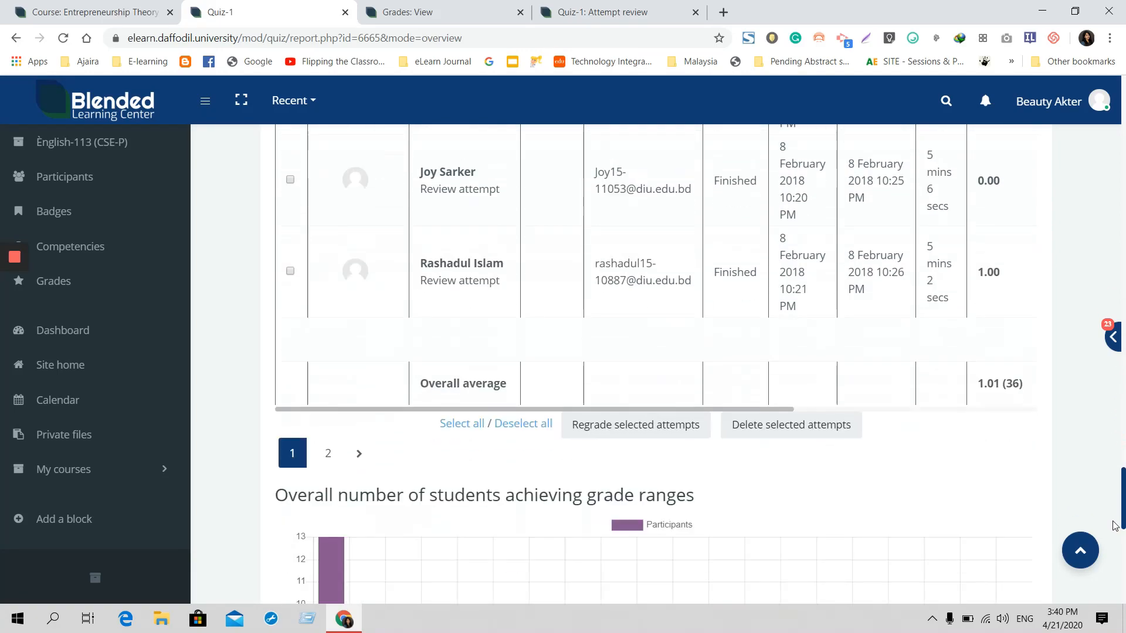
scroll("down", 3)
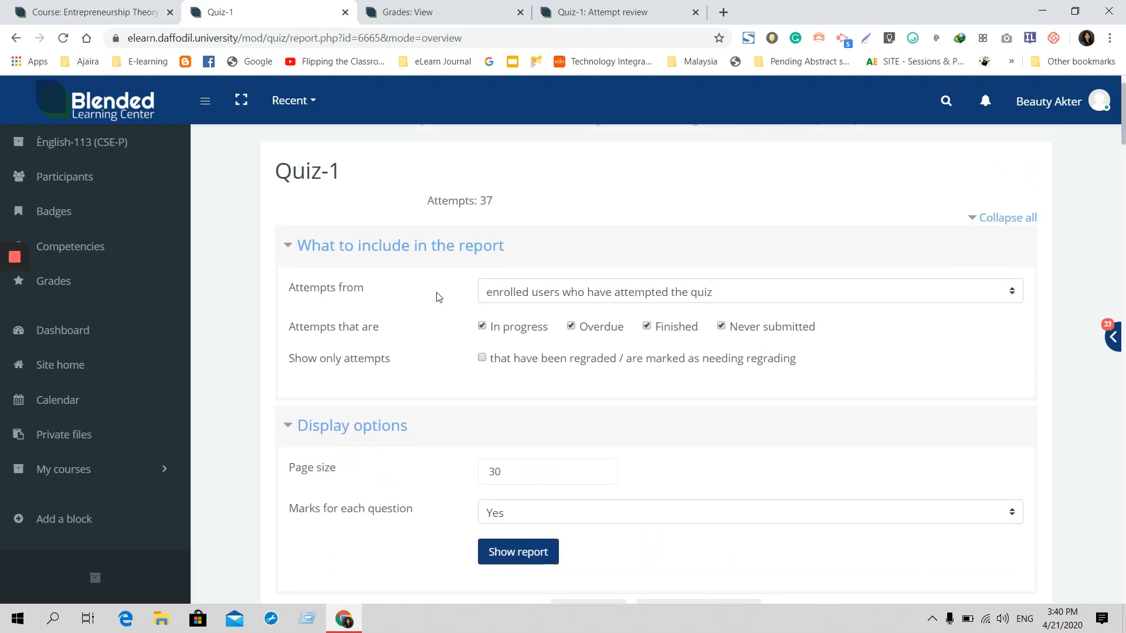
mouse_move(646, 303)
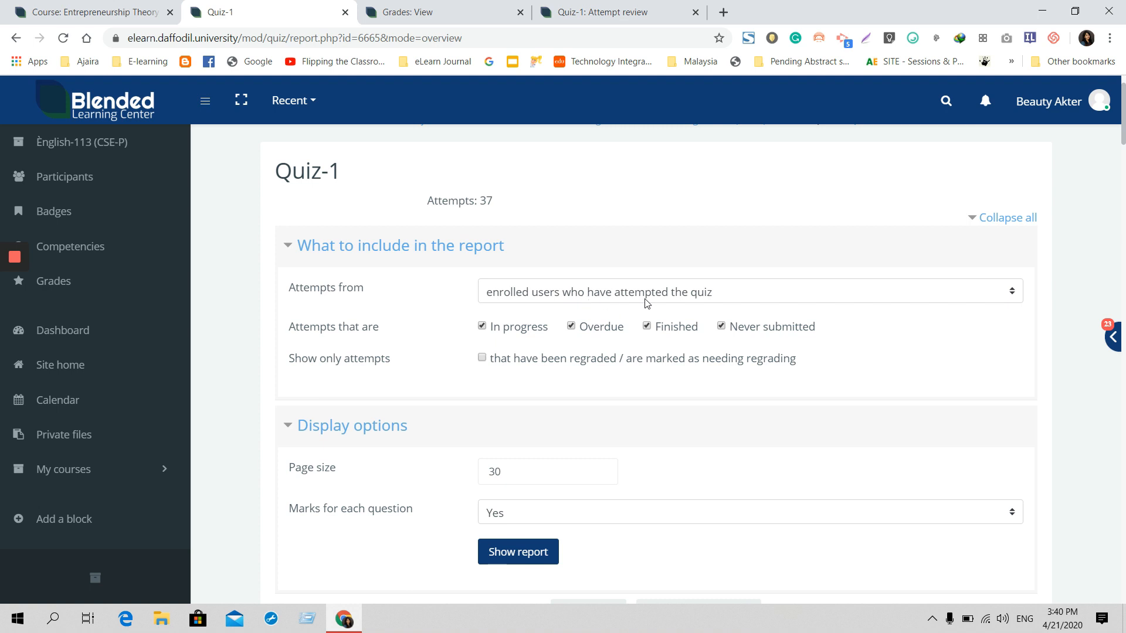
left_click(747, 292)
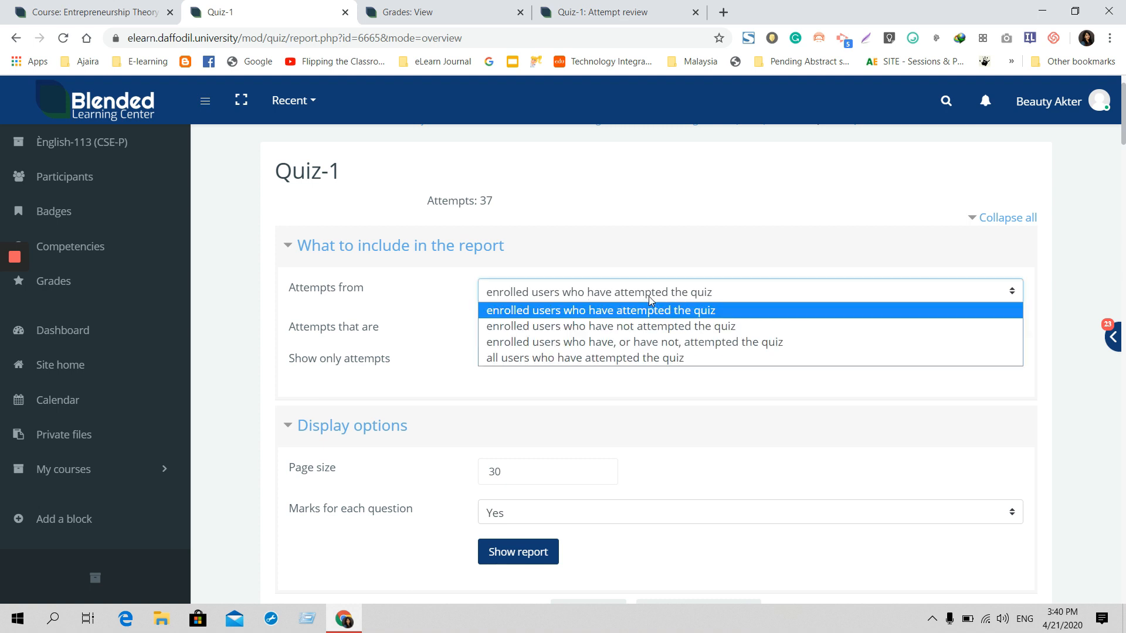
left_click(599, 309)
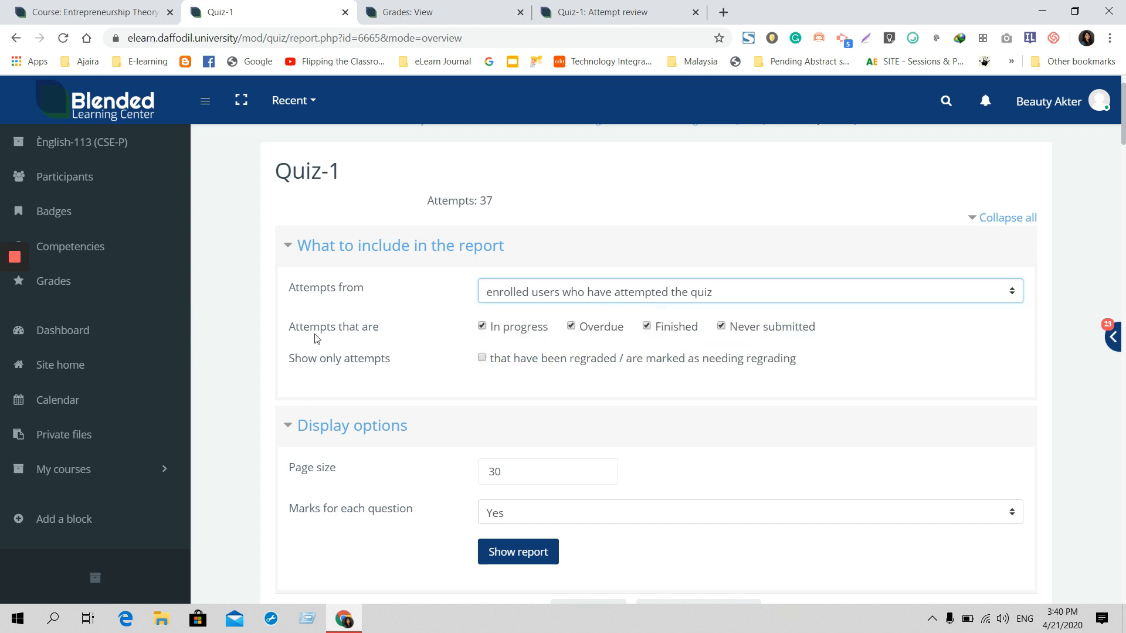
mouse_move(431, 340)
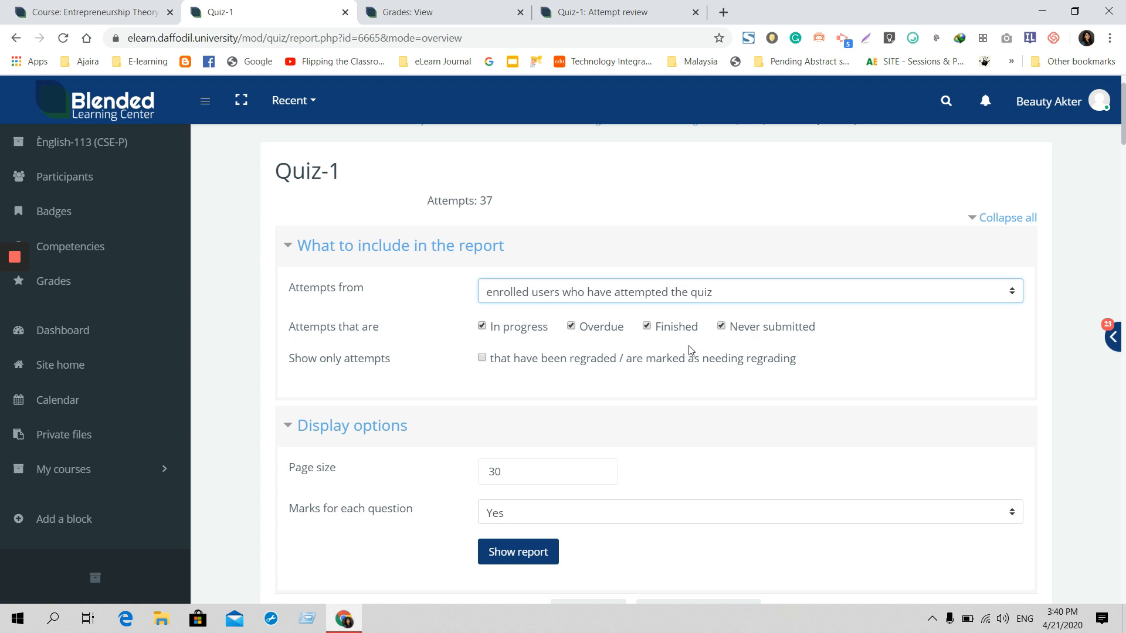
mouse_move(520, 363)
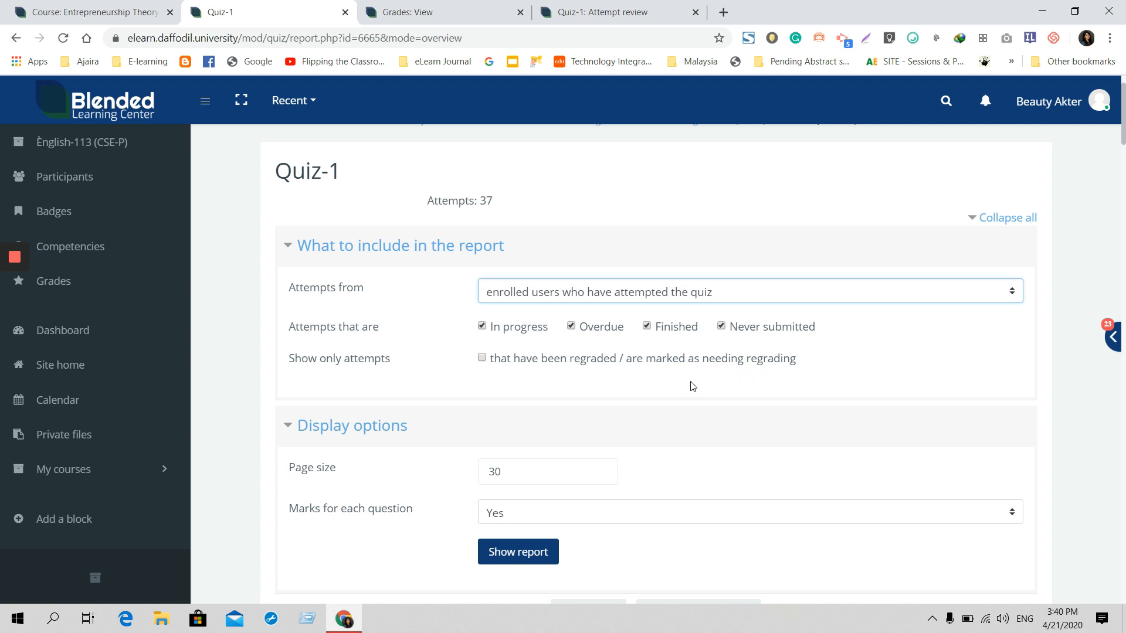
scroll("down", 3)
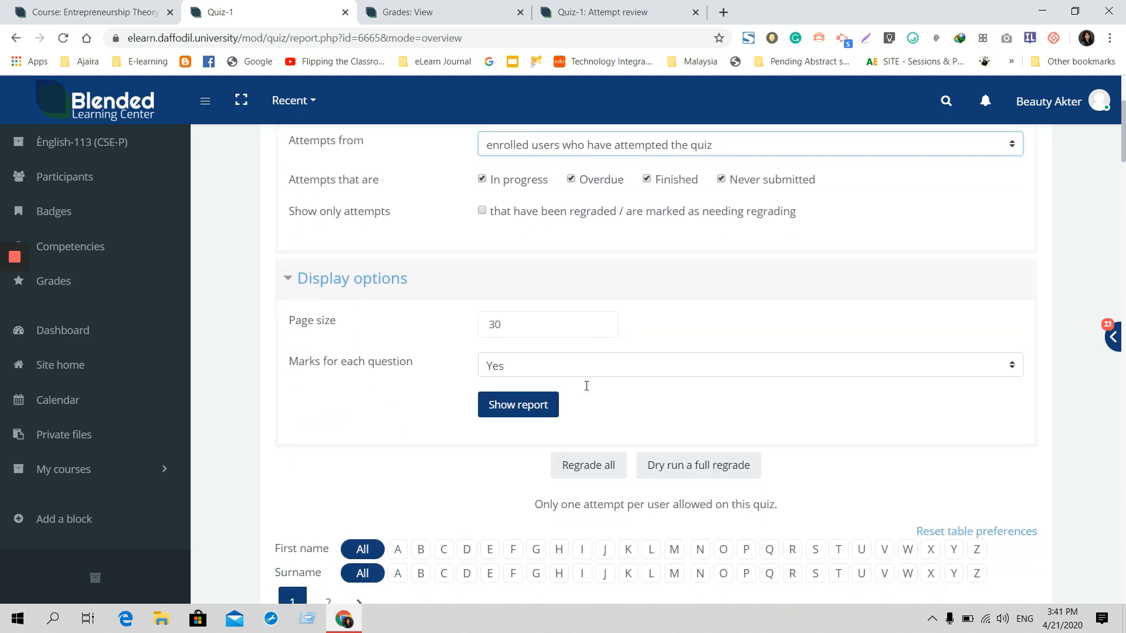
scroll("down", 3)
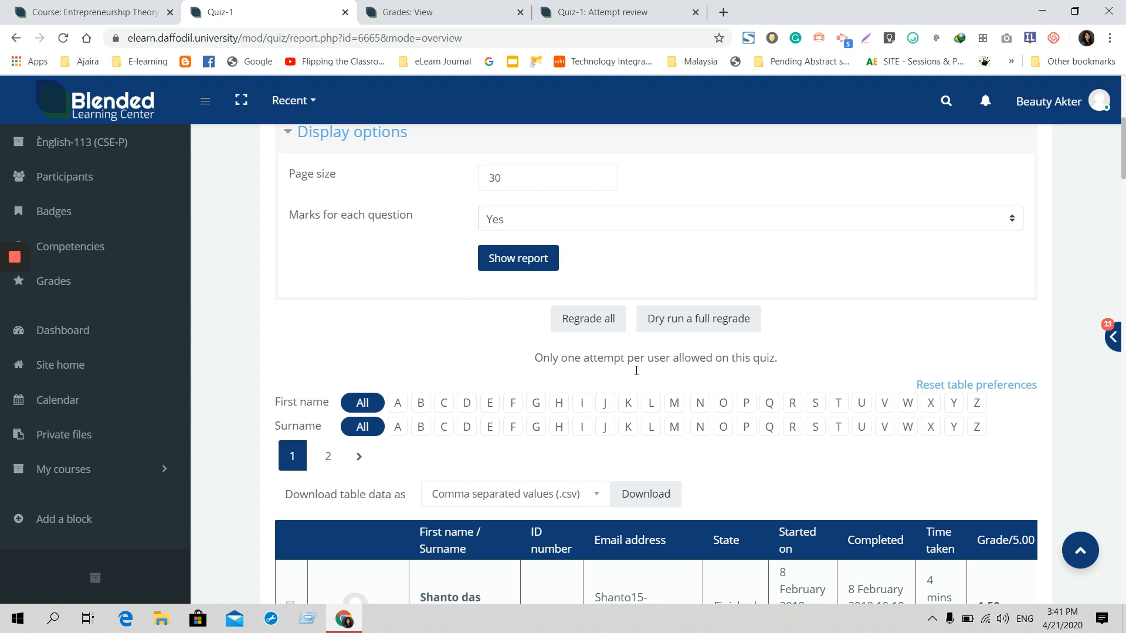
scroll("down", 3)
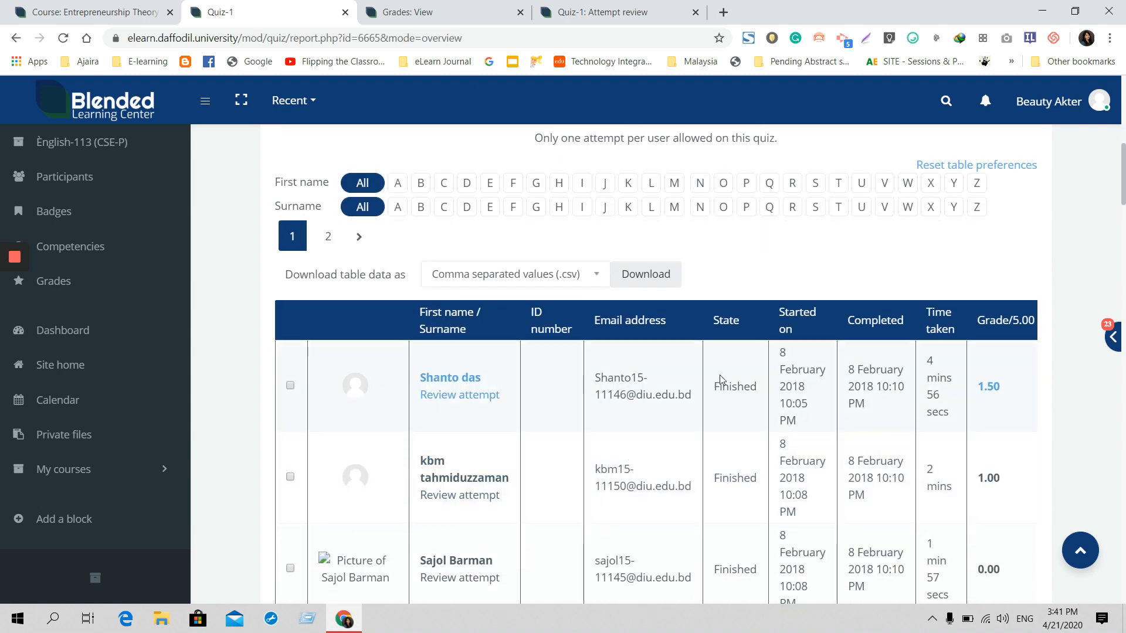
mouse_move(458, 395)
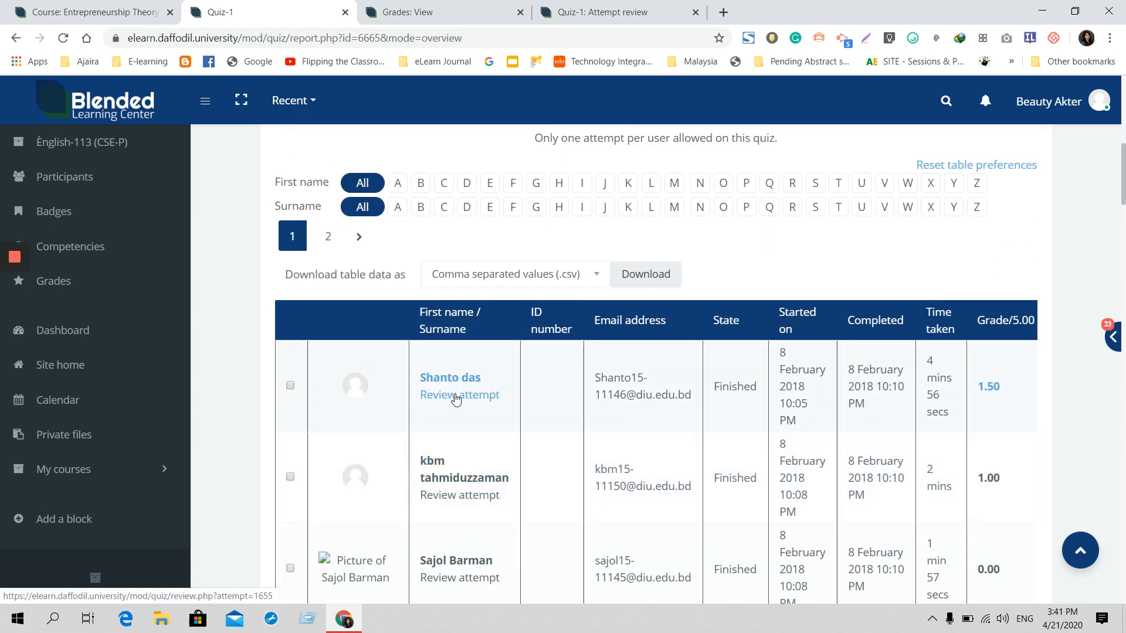
mouse_move(600, 347)
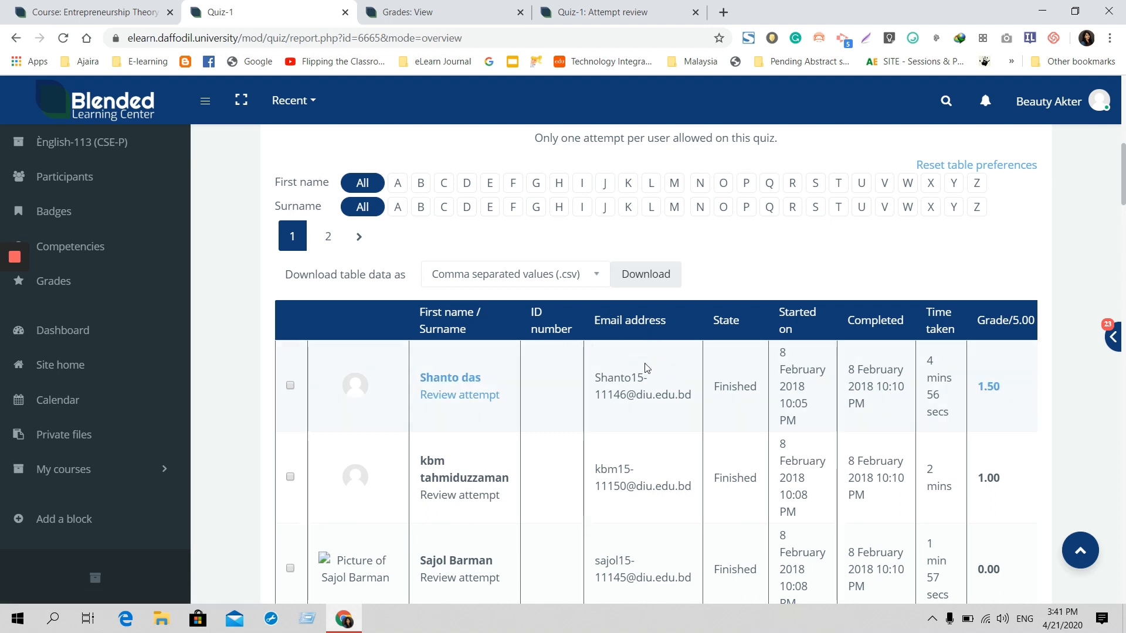
mouse_move(730, 411)
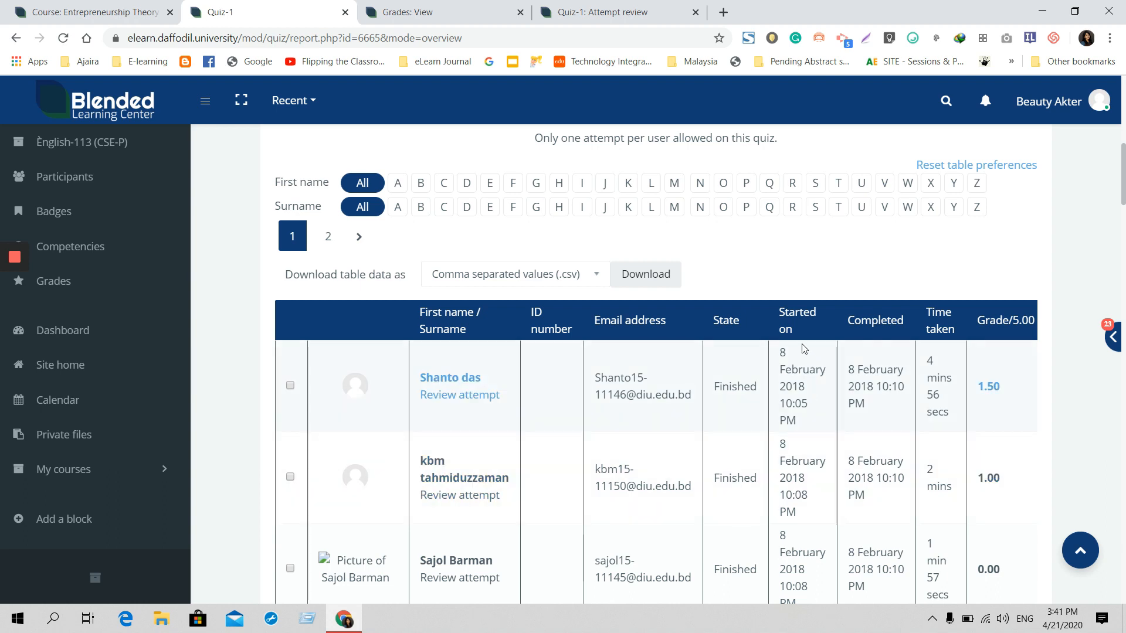
mouse_move(804, 396)
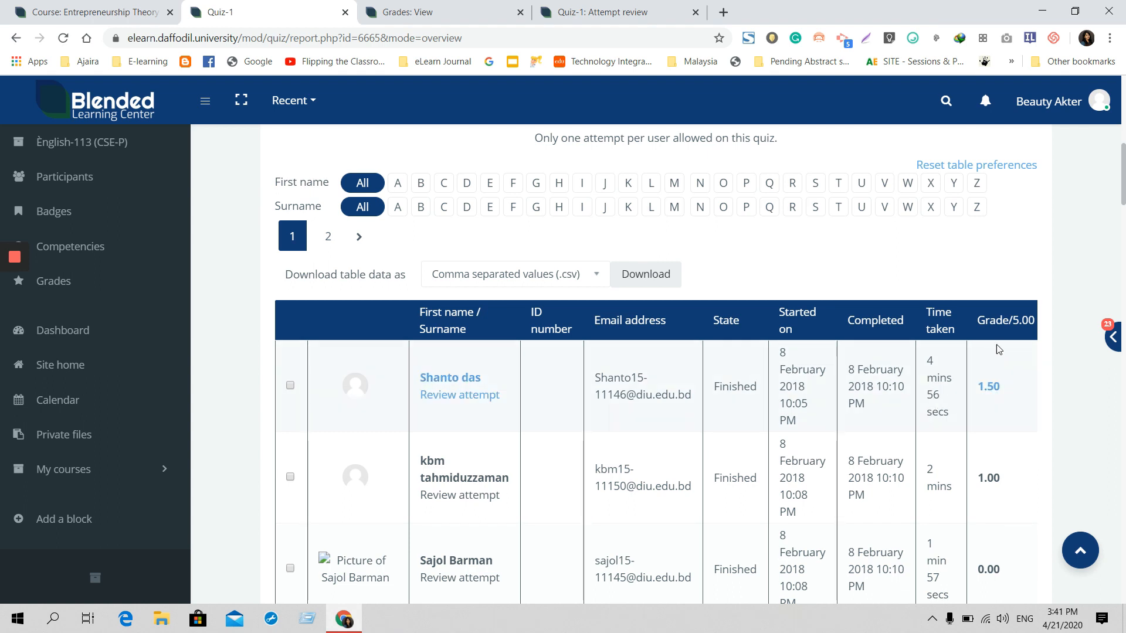
scroll("down", 3)
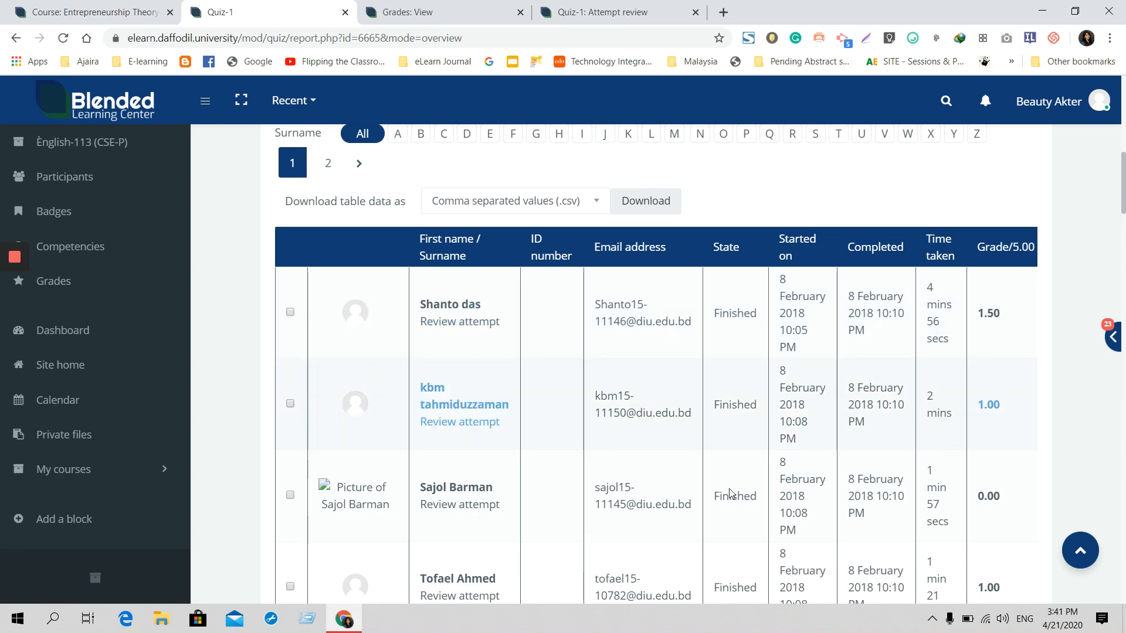
- Review the attempt of the student graded 2.00 out of 5.00
scroll("down", 3)
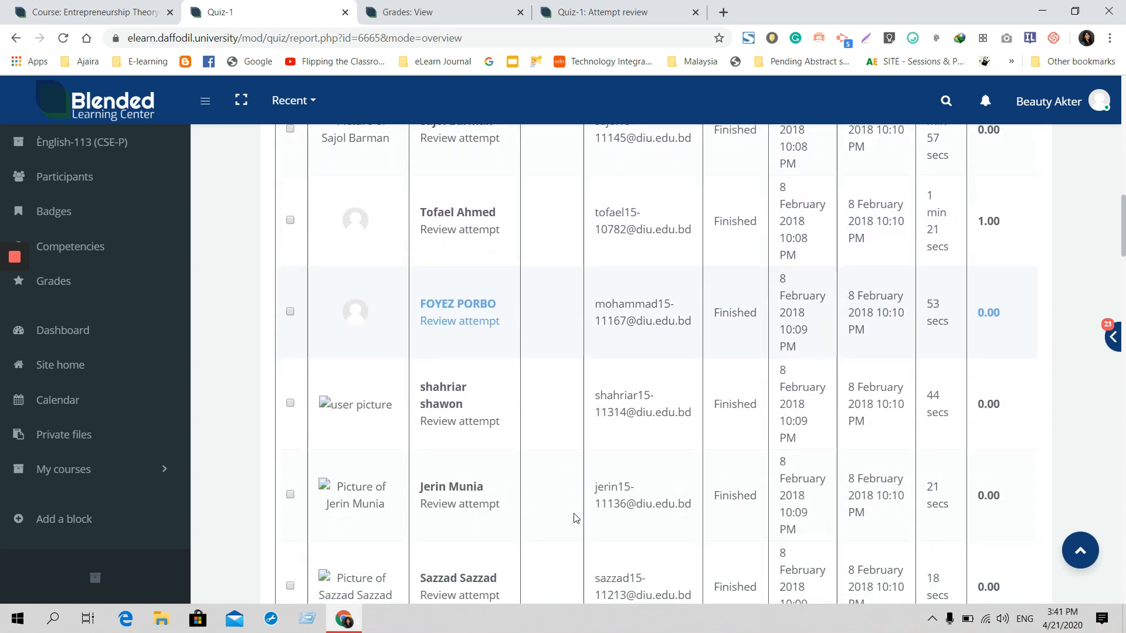
scroll("down", 3)
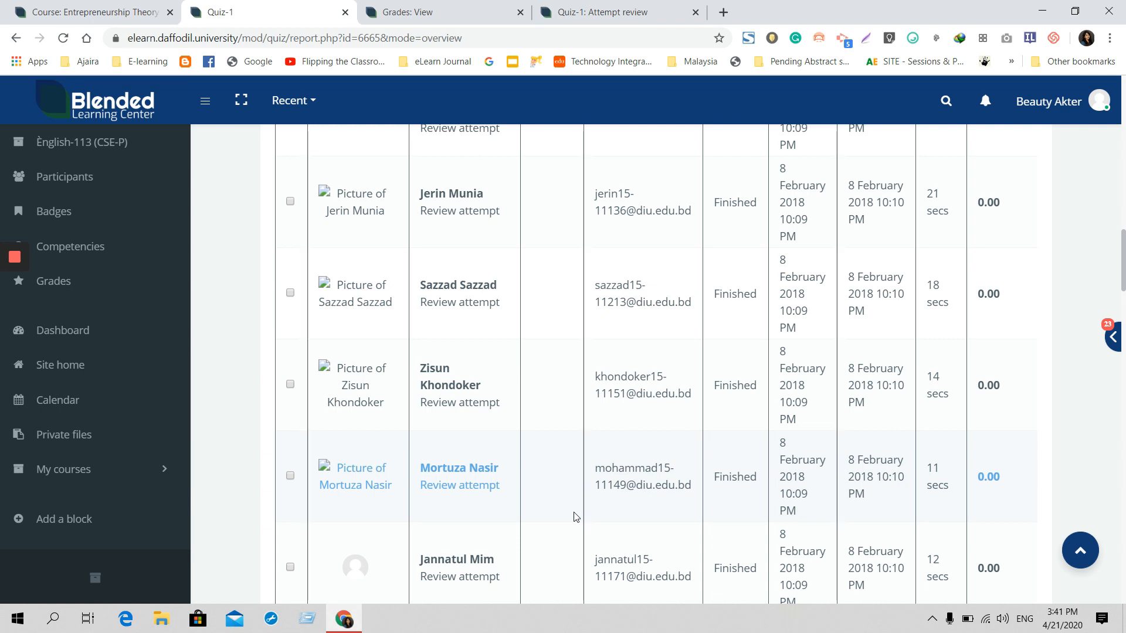
scroll("down", 3)
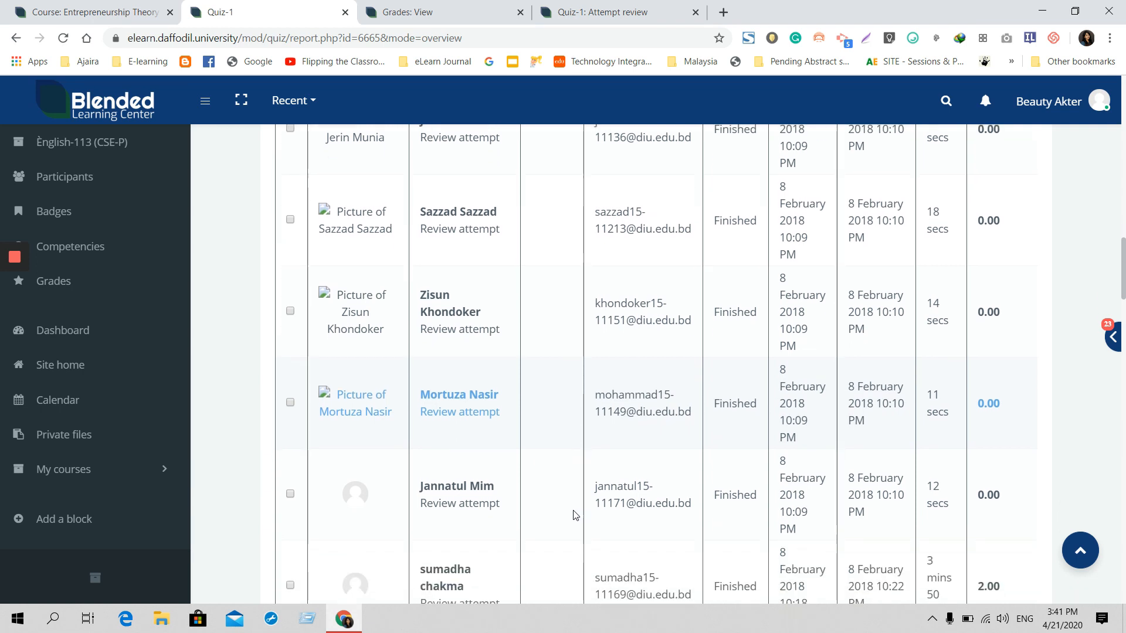
scroll("down", 3)
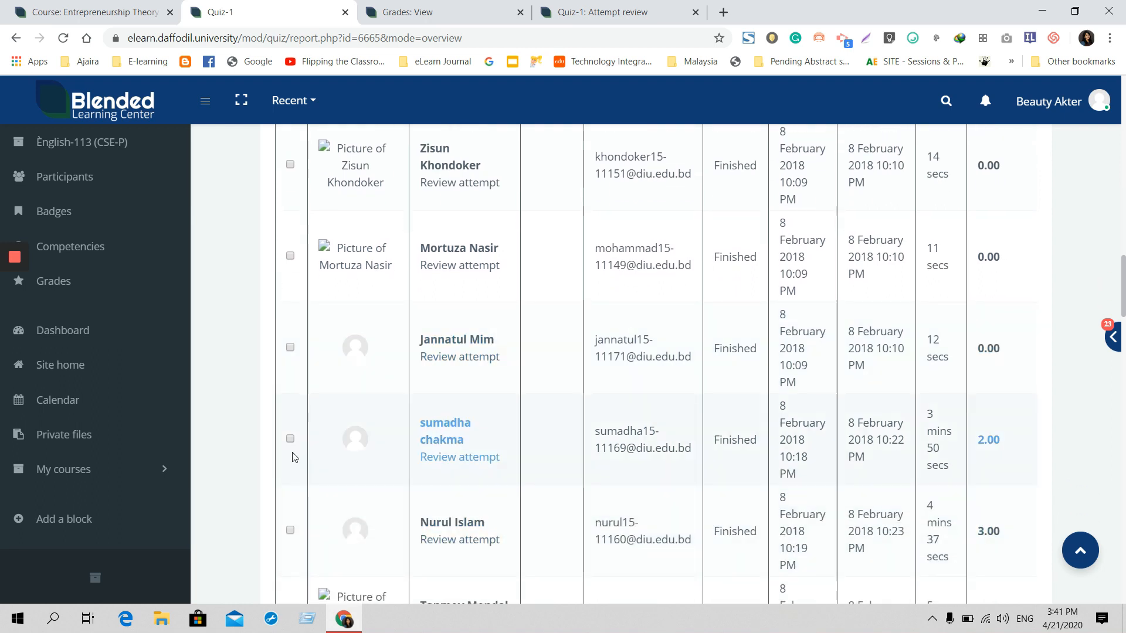
mouse_move(459, 457)
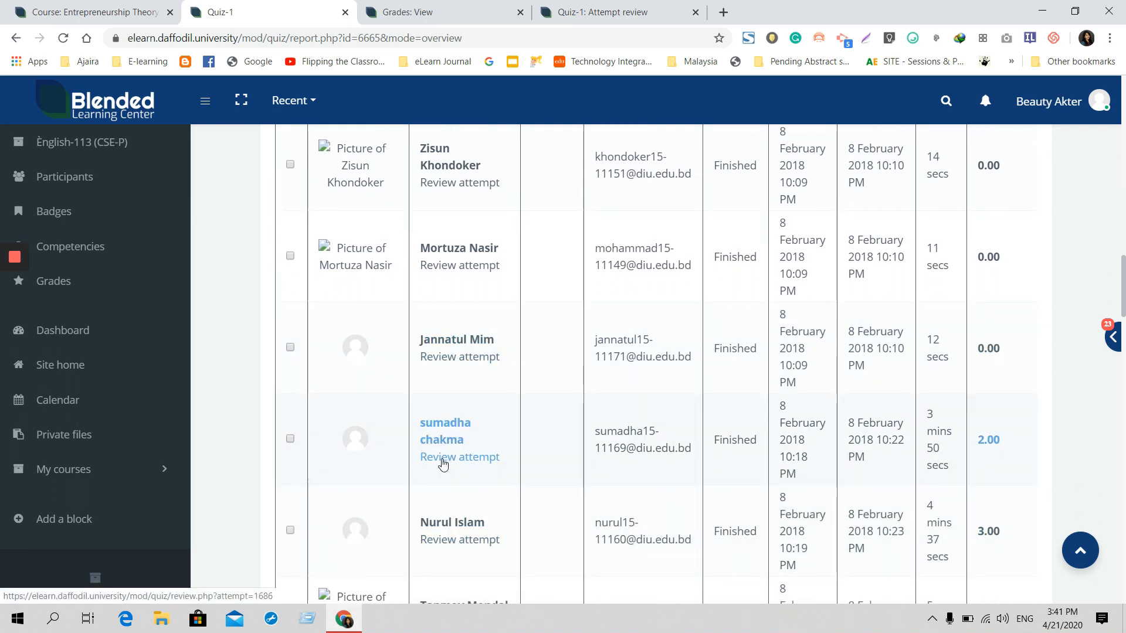
left_click(460, 456)
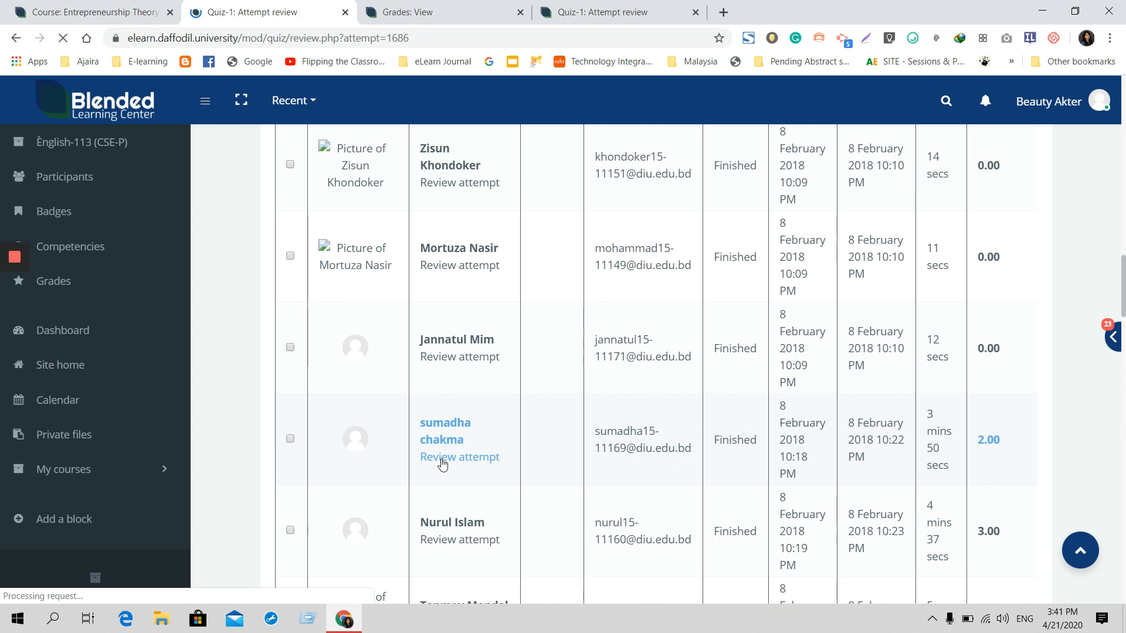
- Move down the attempt review to the incorrectly answered Question 2
left_click(460, 456)
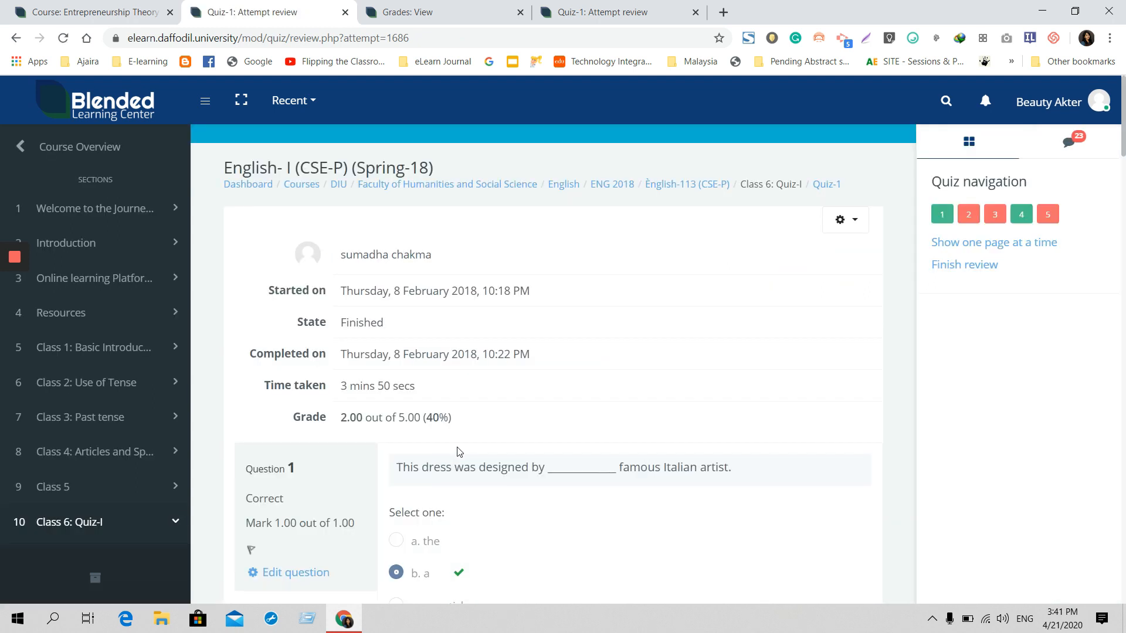
scroll("down", 3)
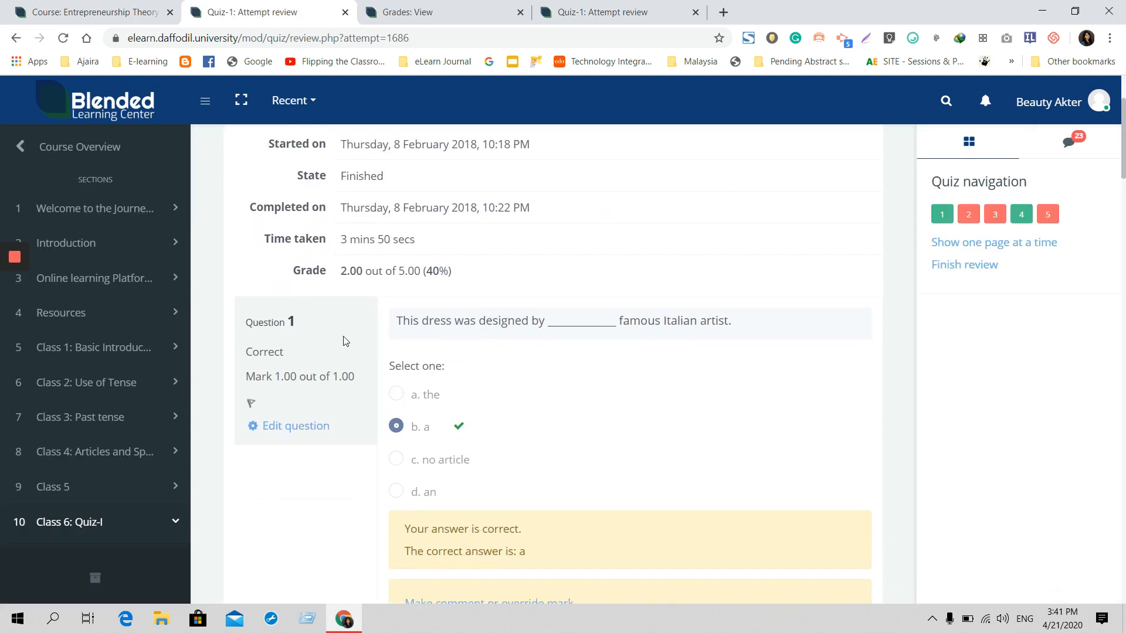
mouse_move(450, 443)
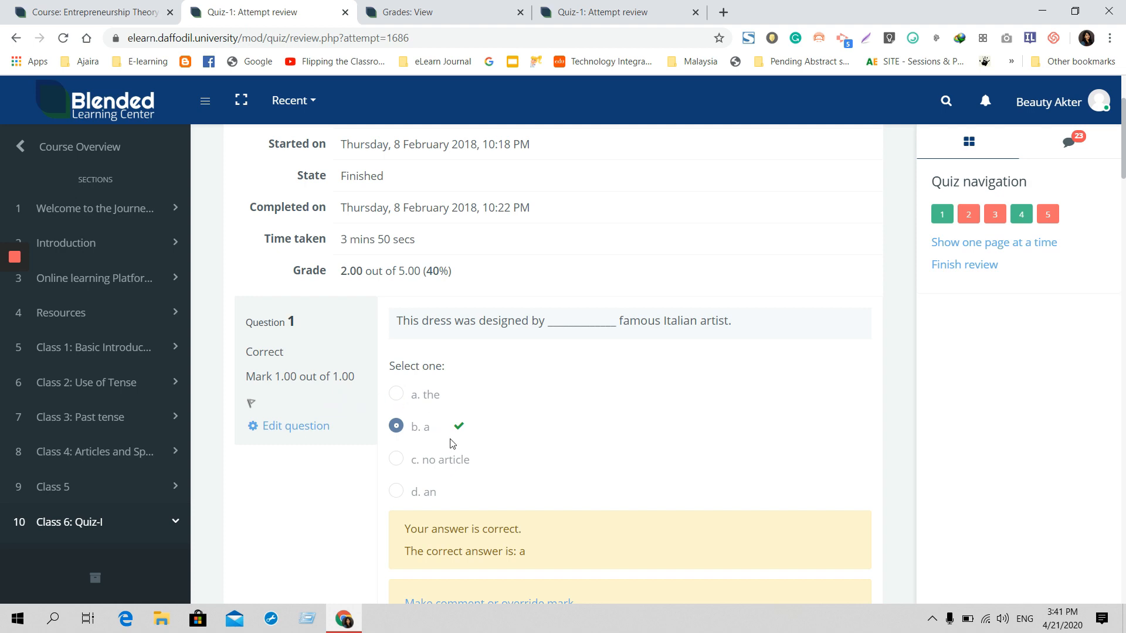
scroll("down", 3)
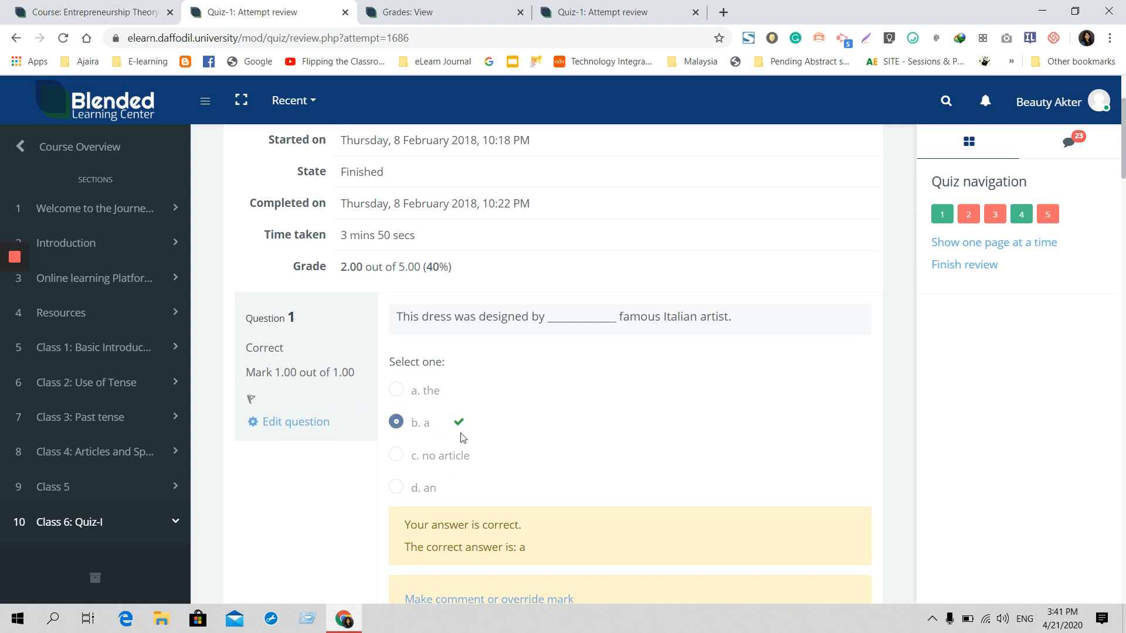
scroll("down", 3)
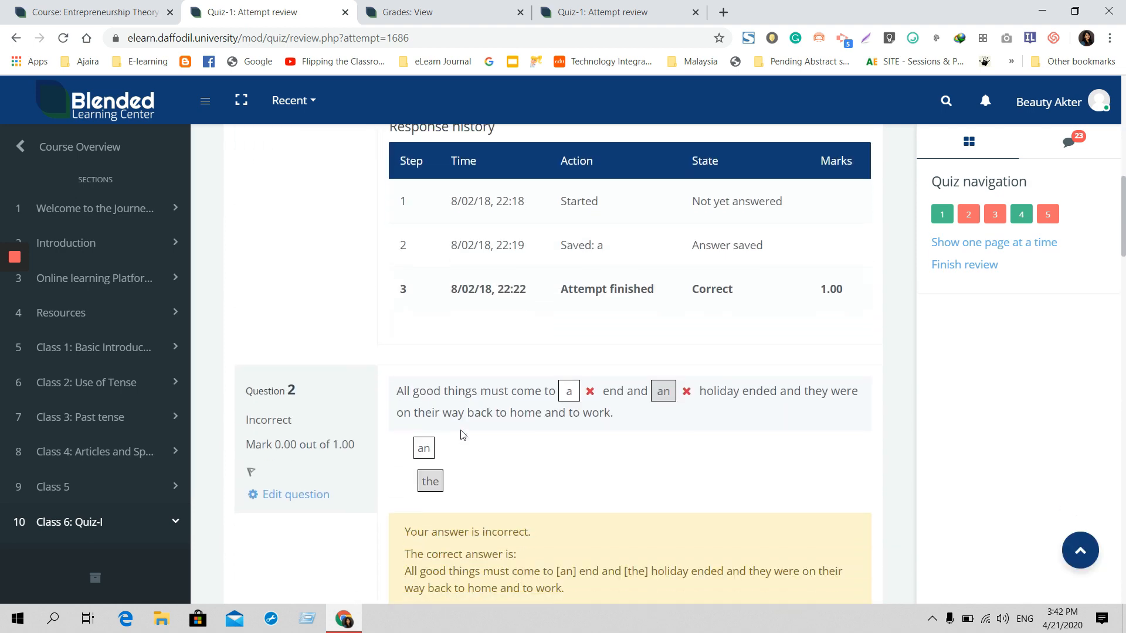
scroll("down", 3)
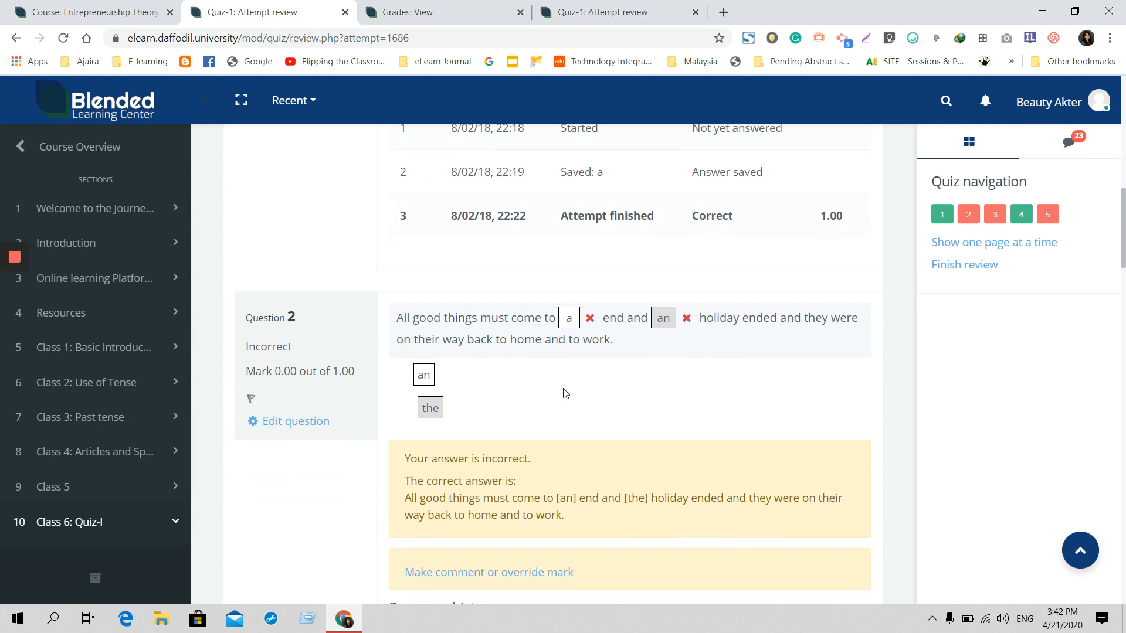
mouse_move(510, 389)
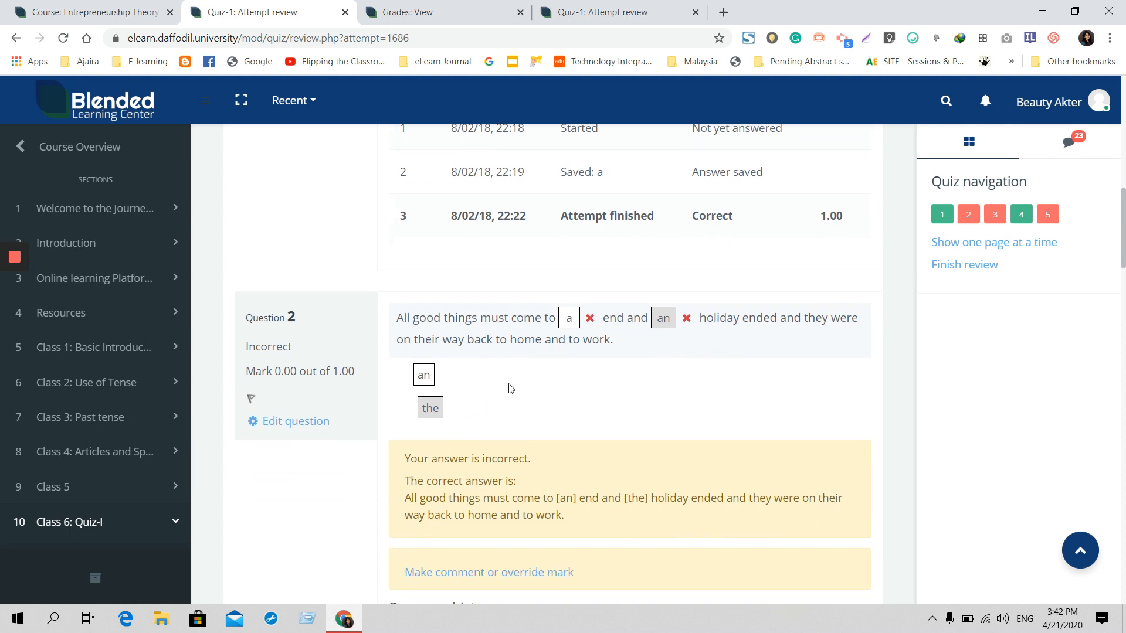
scroll("down", 3)
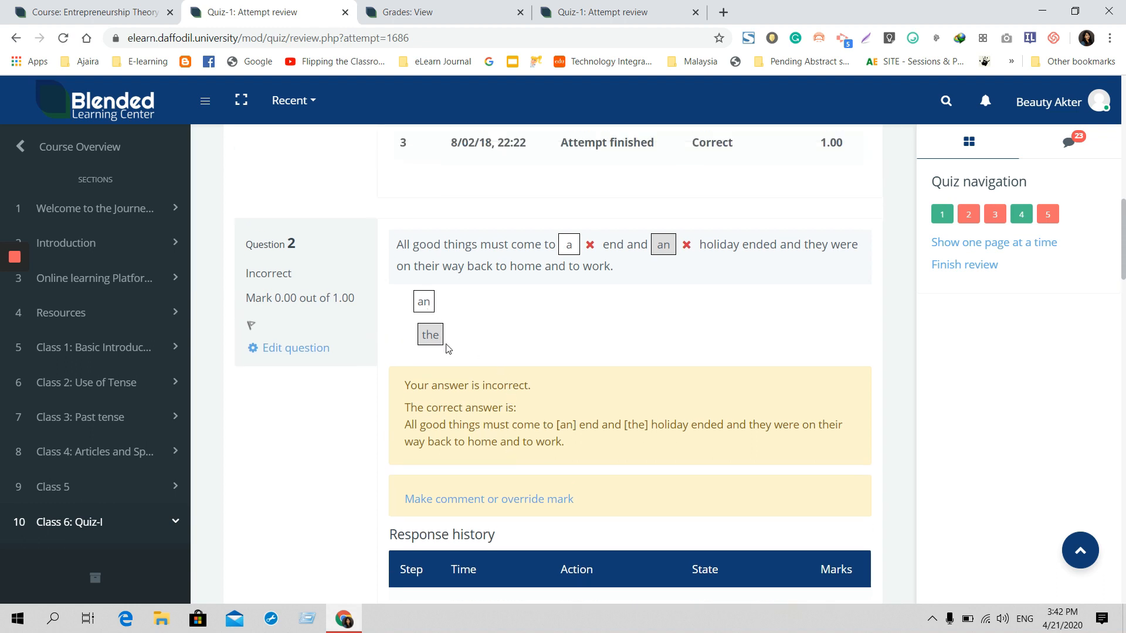
mouse_move(453, 411)
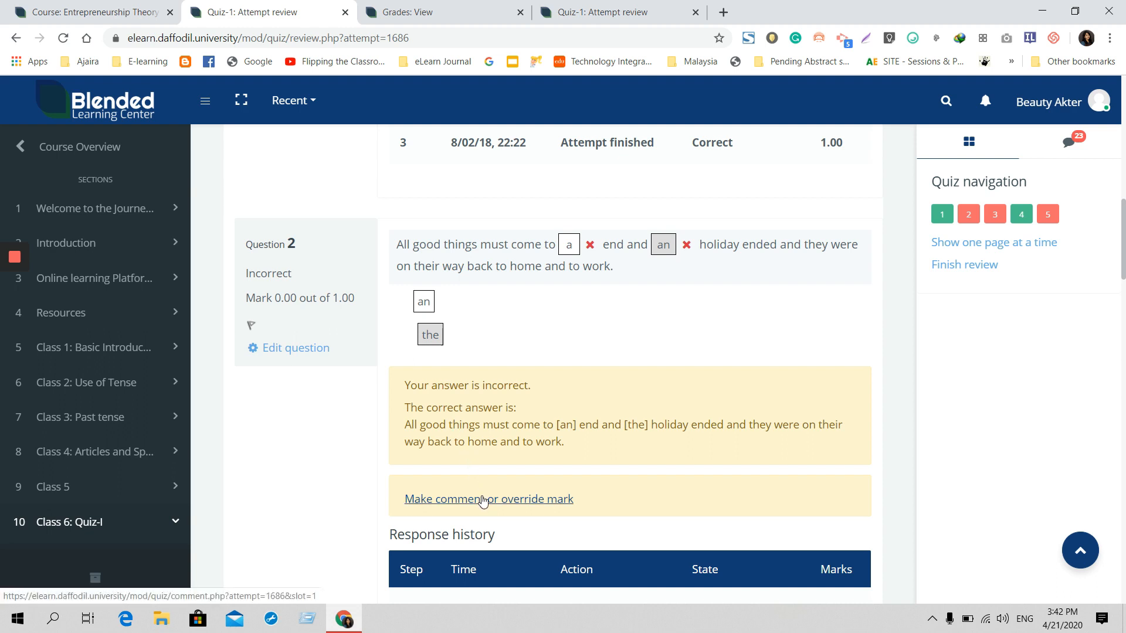
mouse_move(380, 507)
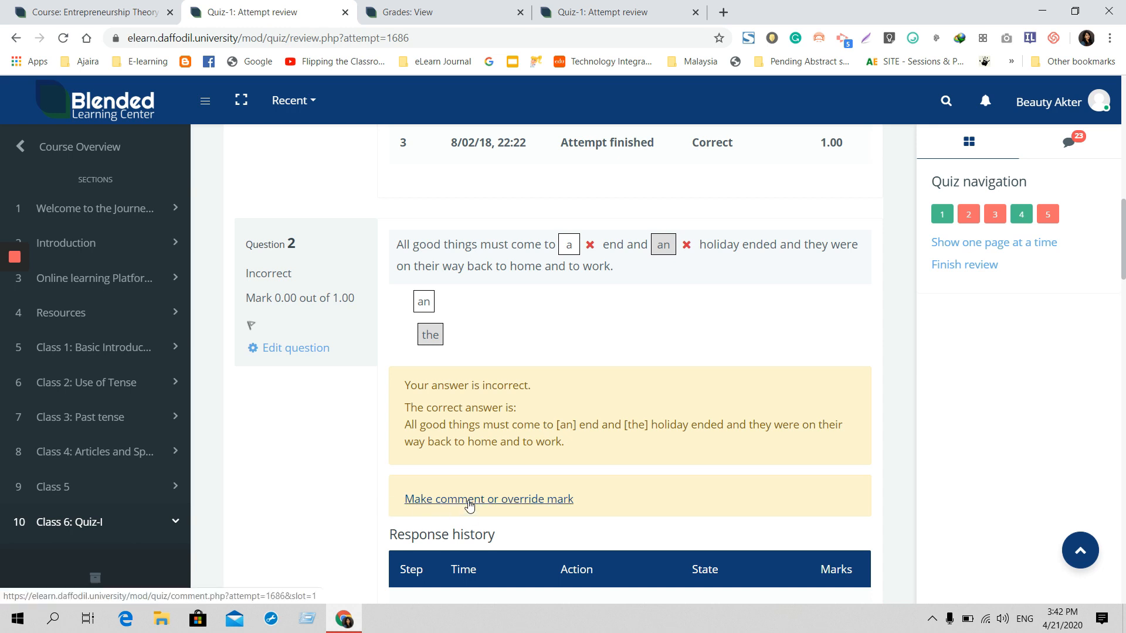
- Override Question 2's mark to 0.5 out of 1.00 and save it
left_click(488, 500)
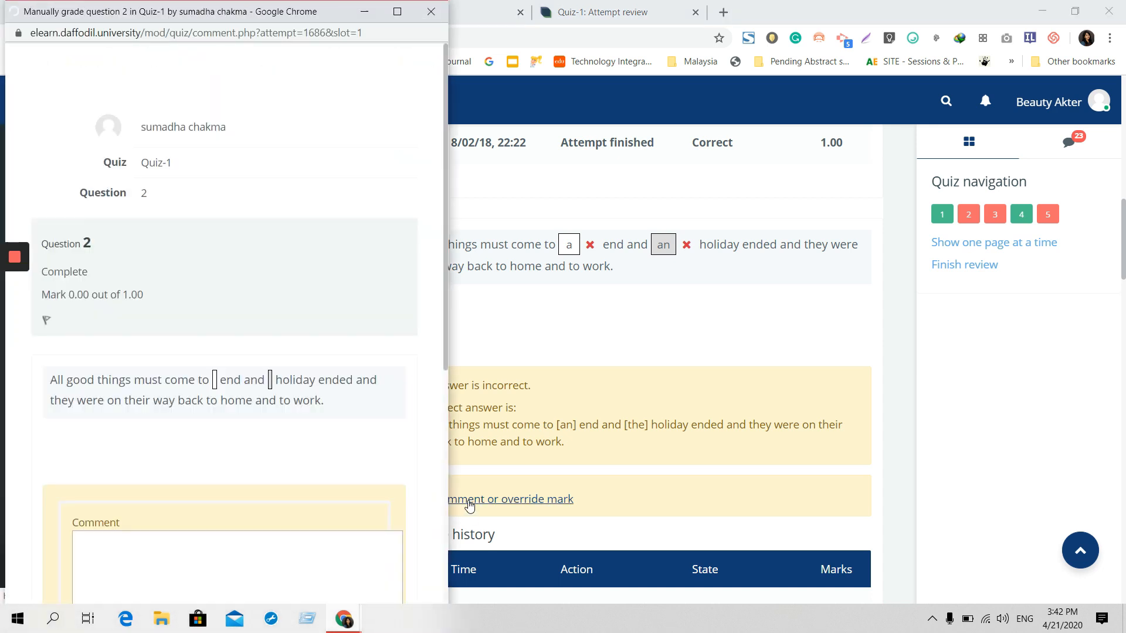
left_click(510, 500)
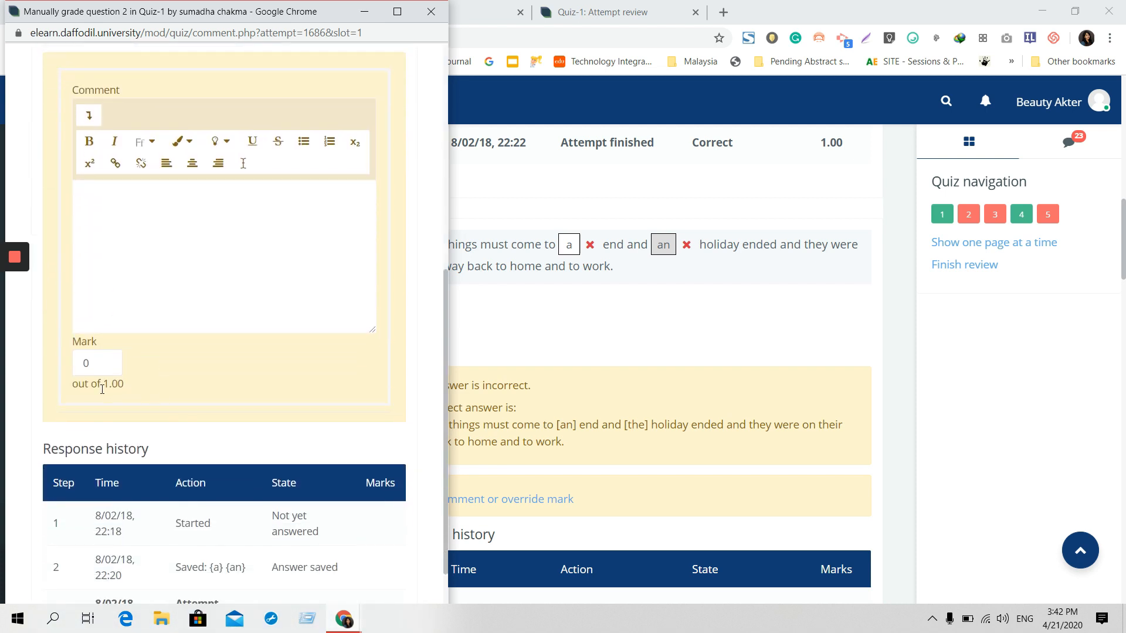
left_click(97, 362)
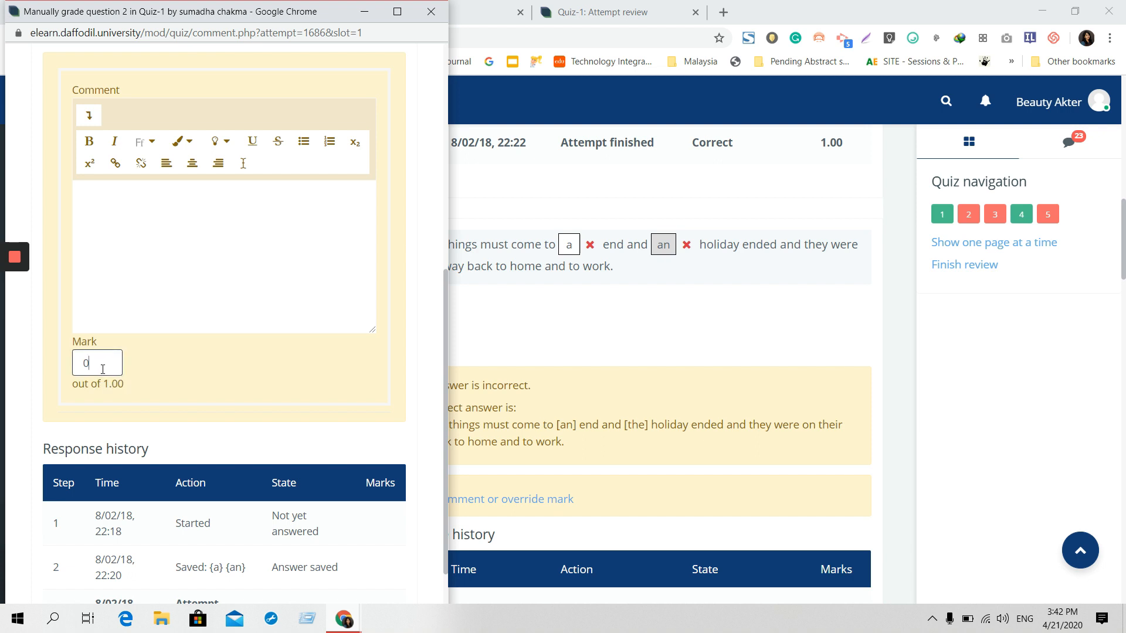
type("1")
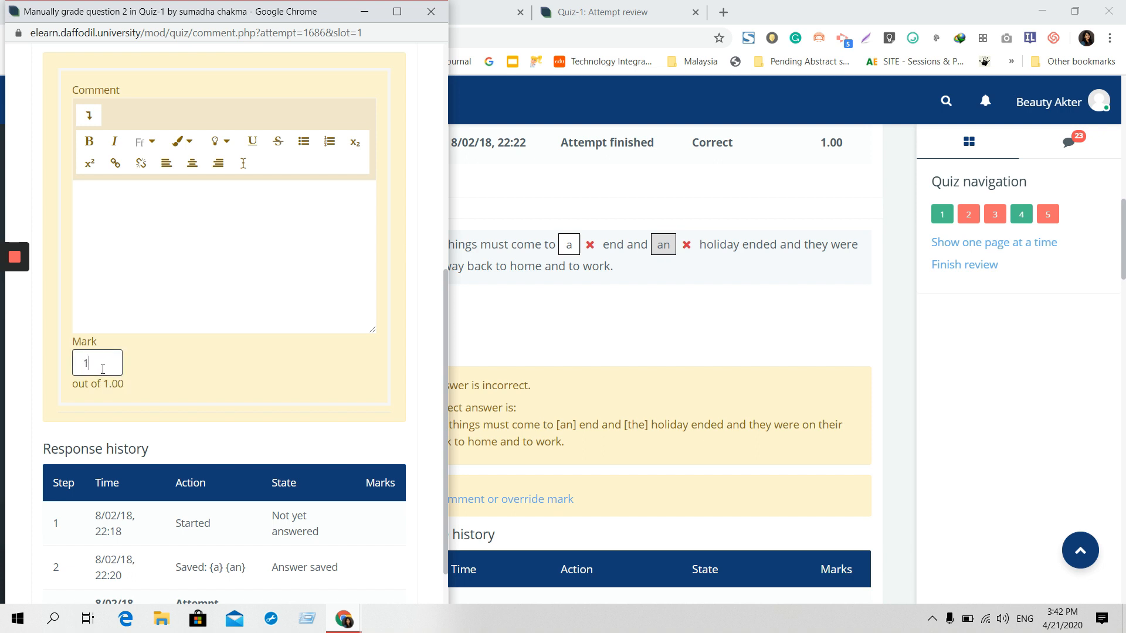
type("0.5")
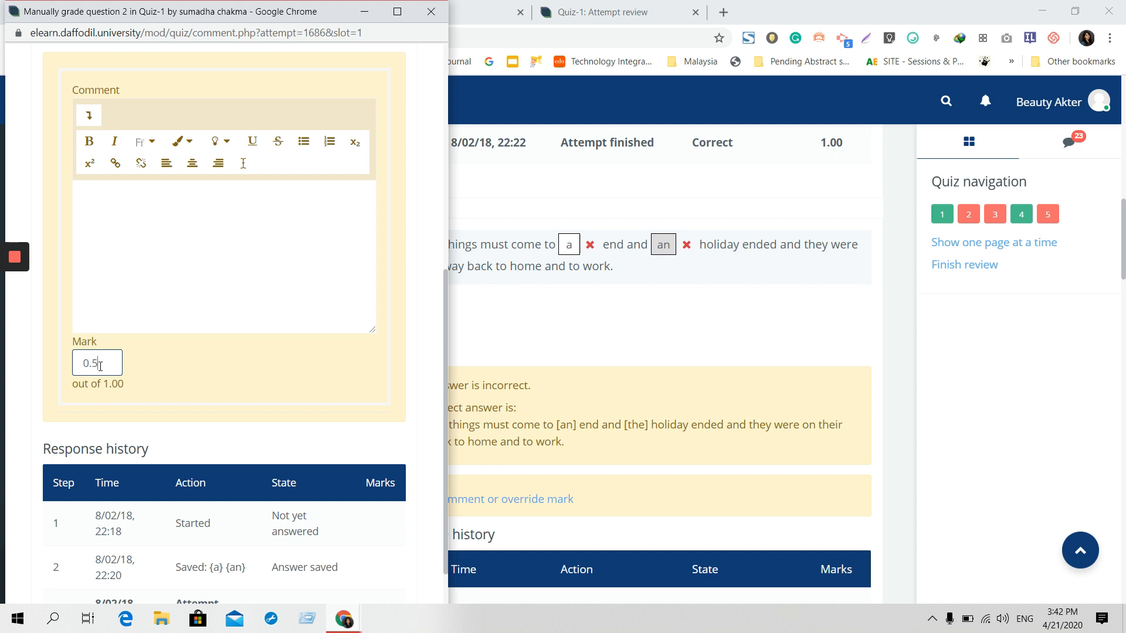
scroll("down", 3)
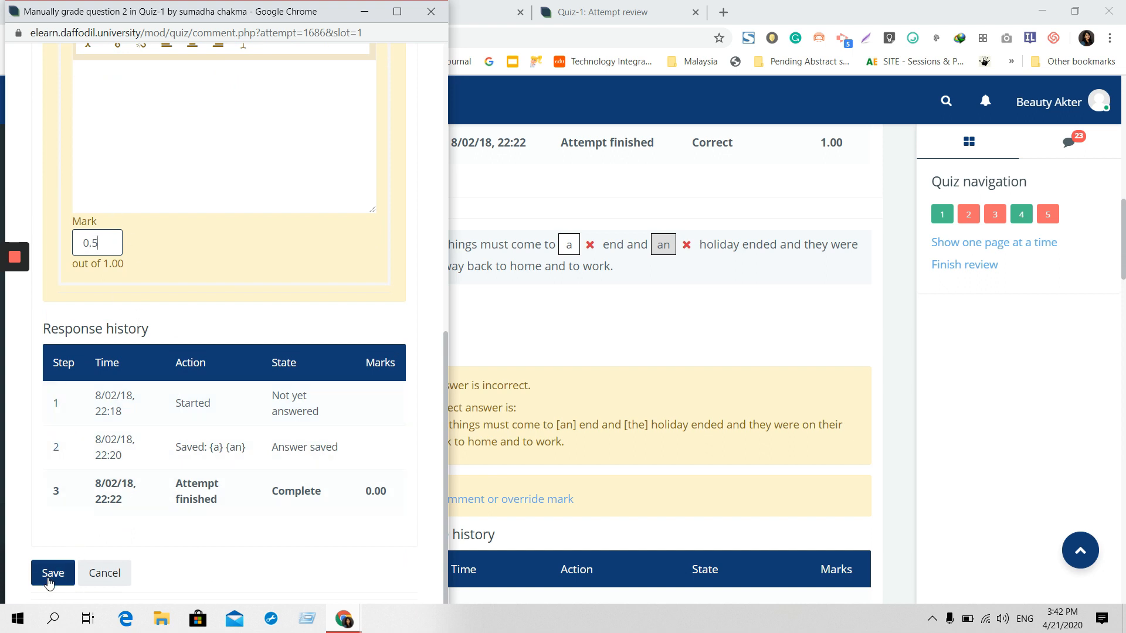
left_click(53, 573)
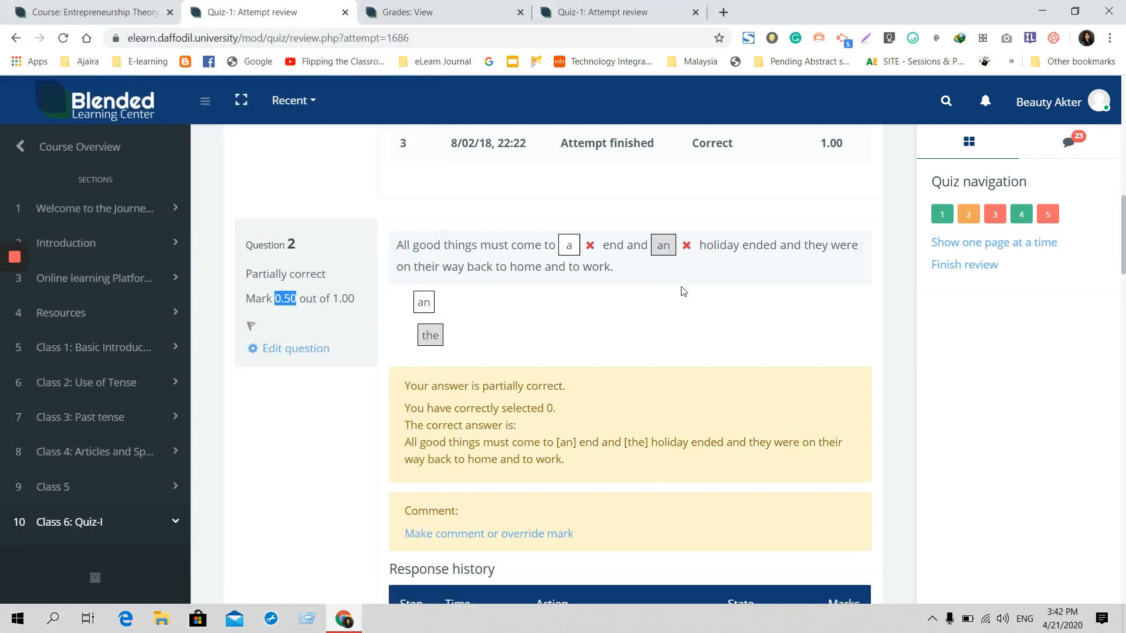
- Check the 'Manually graded 0.5' entry in the question's response history
scroll("down", 3)
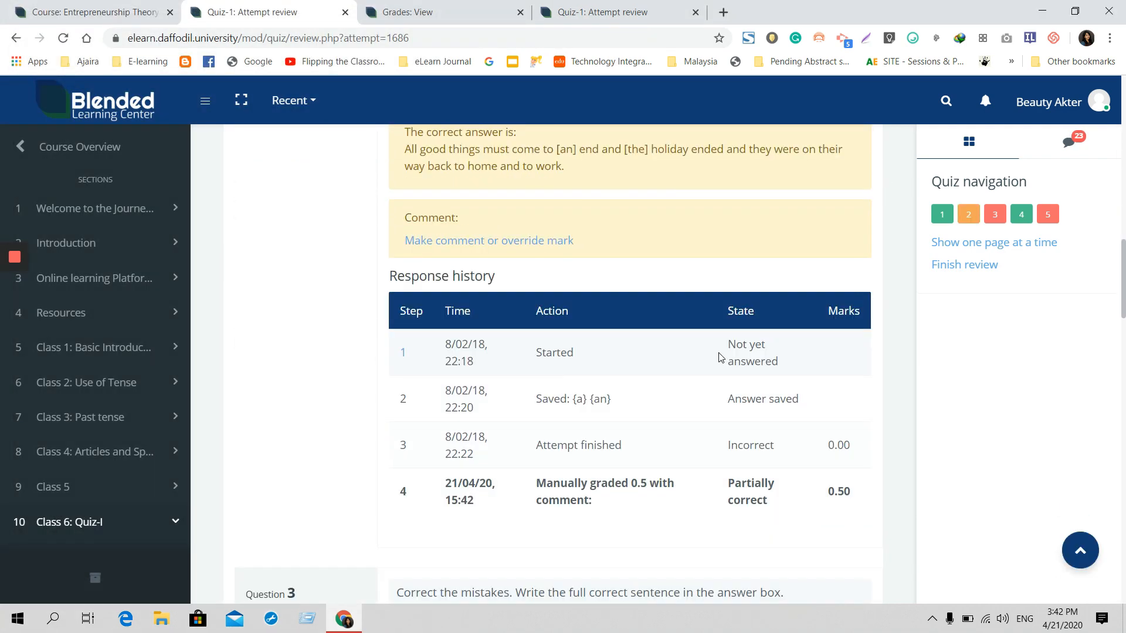
scroll("down", 3)
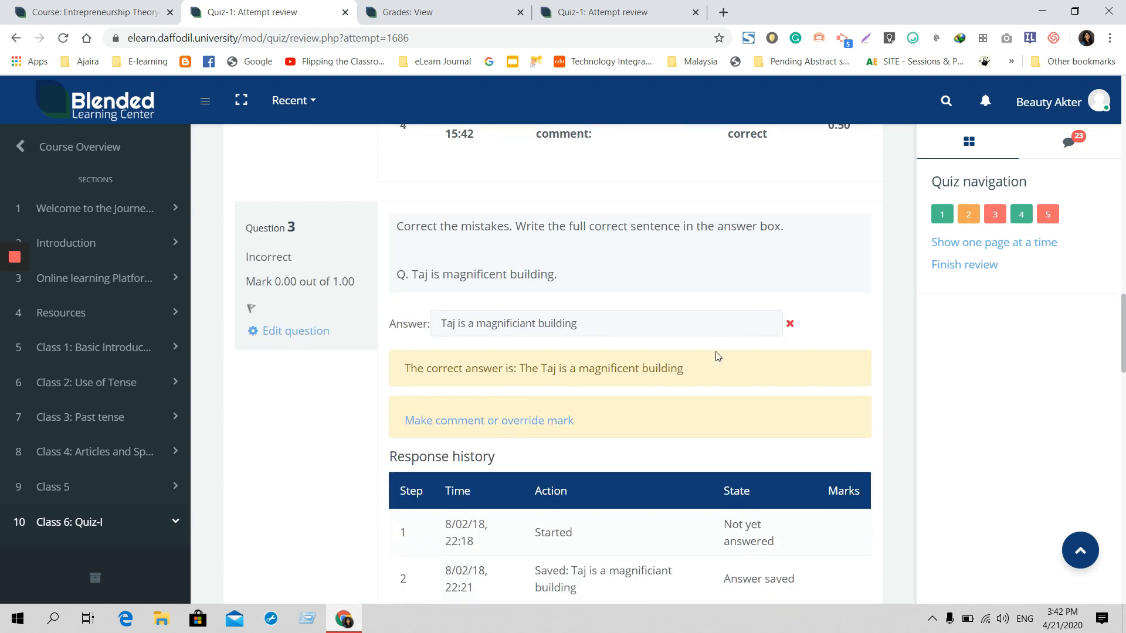
scroll("down", 3)
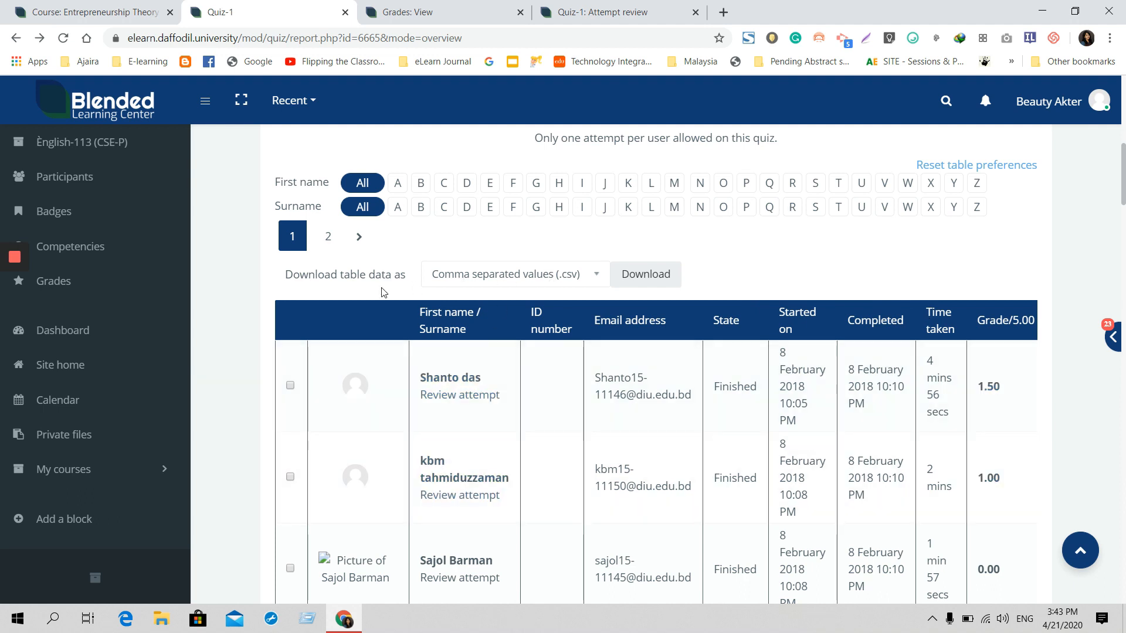
- Download the attempts table as Microsoft Excel (.xlsx) and view the grades spreadsheet
double_click(310, 274)
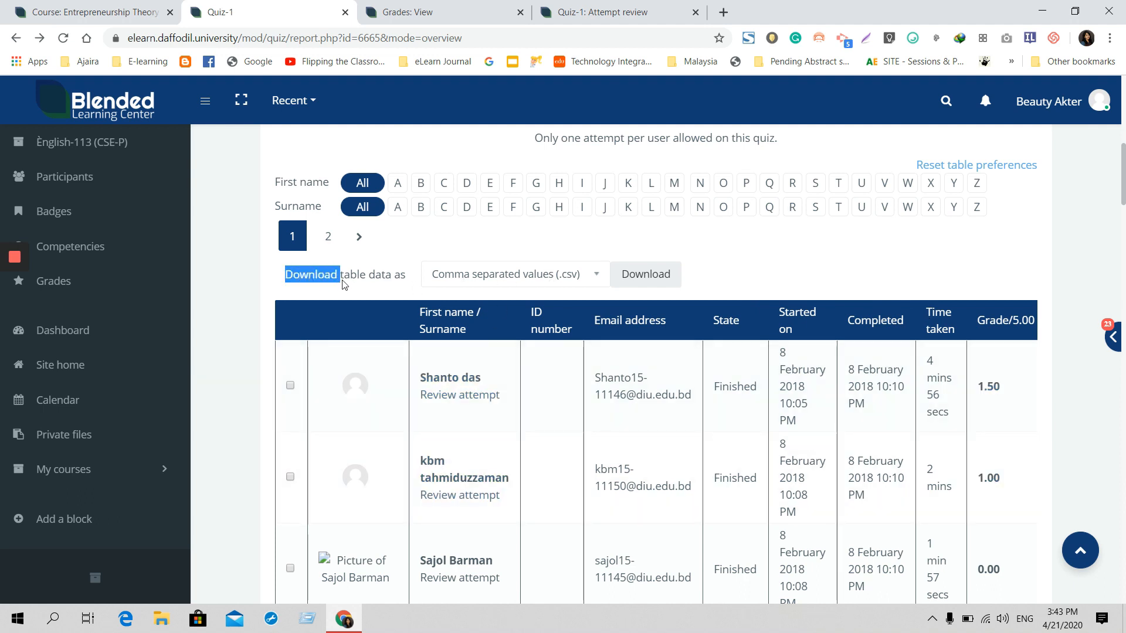
left_click_drag(311, 274, 401, 274)
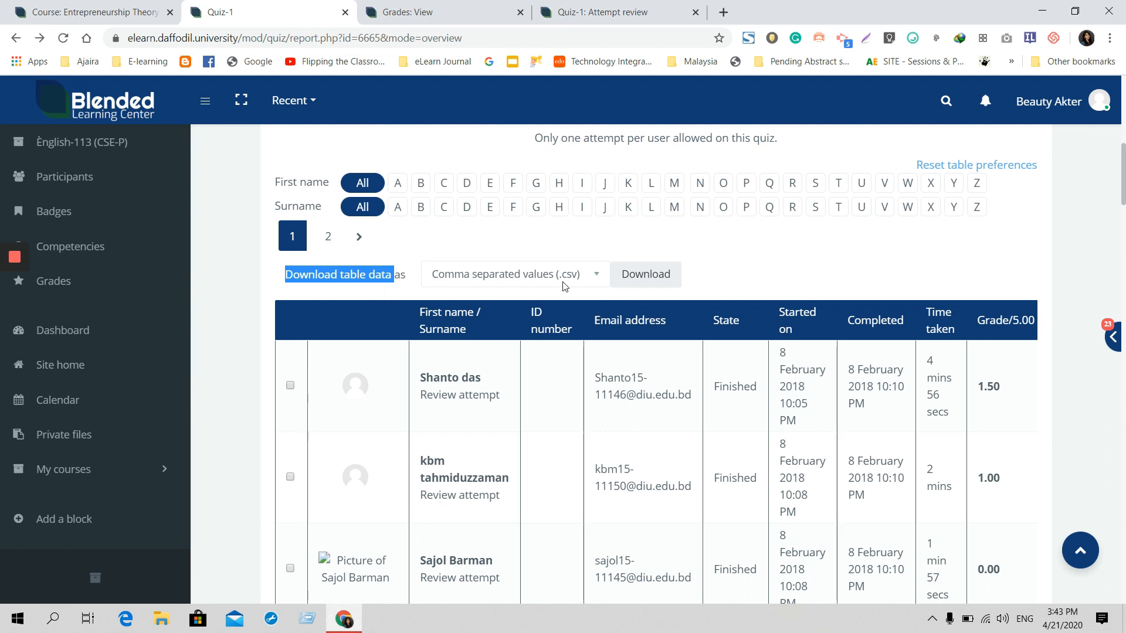
left_click(514, 274)
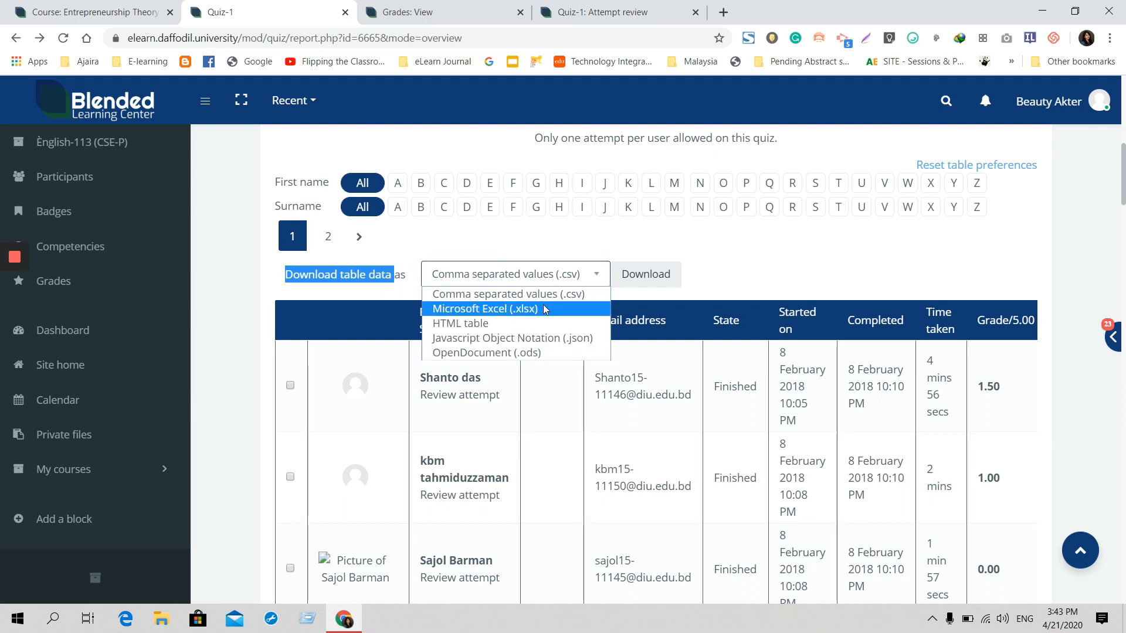
mouse_move(487, 353)
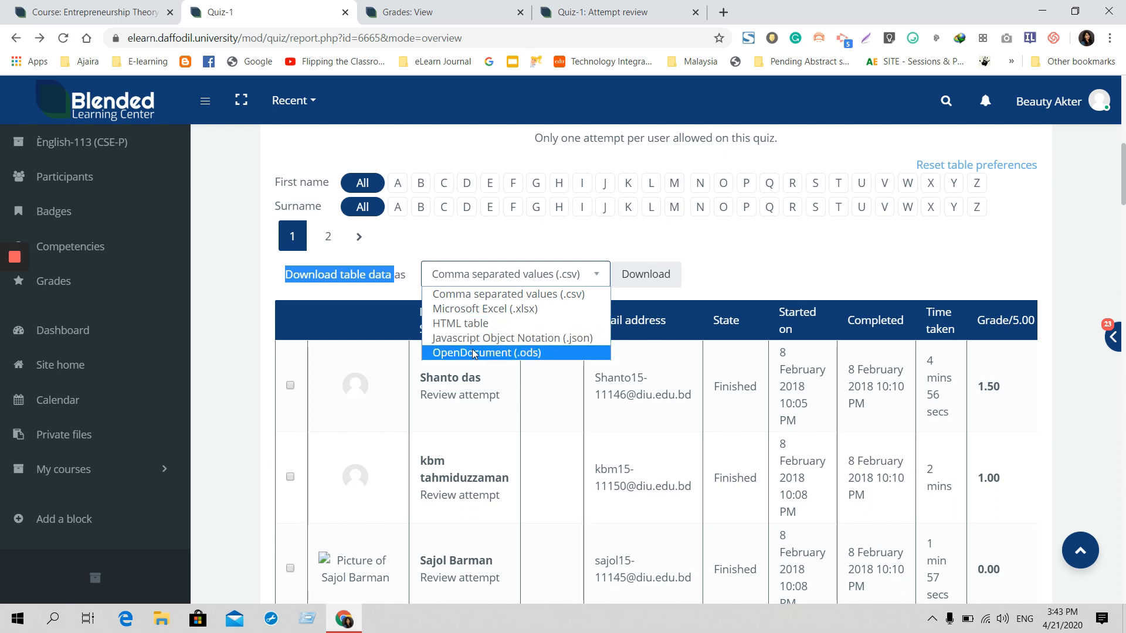
left_click(486, 309)
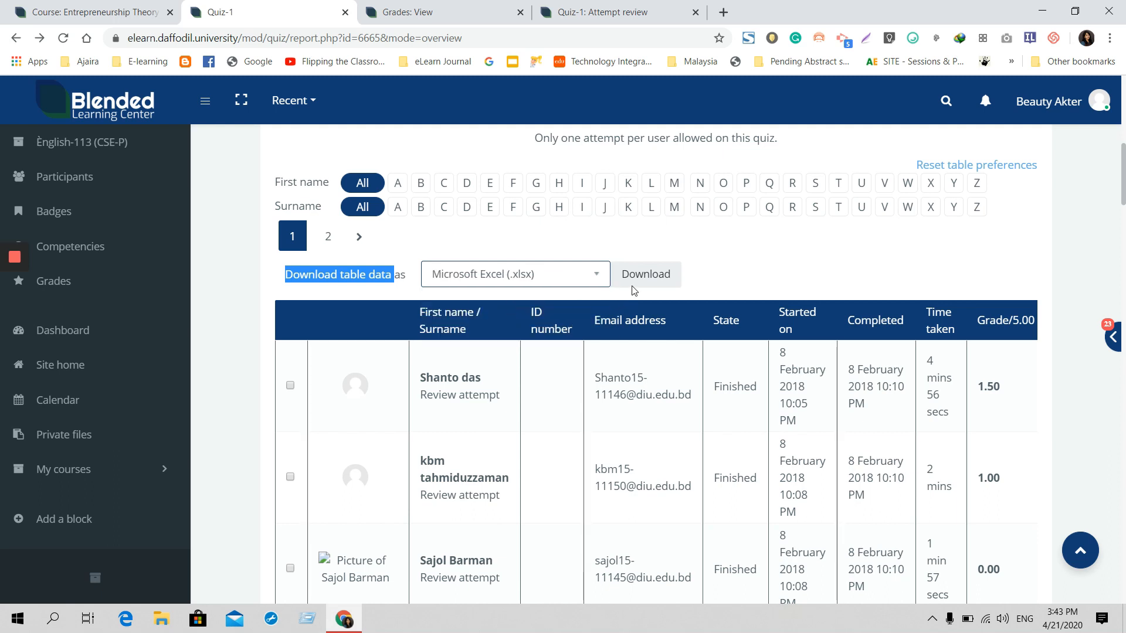
left_click(644, 273)
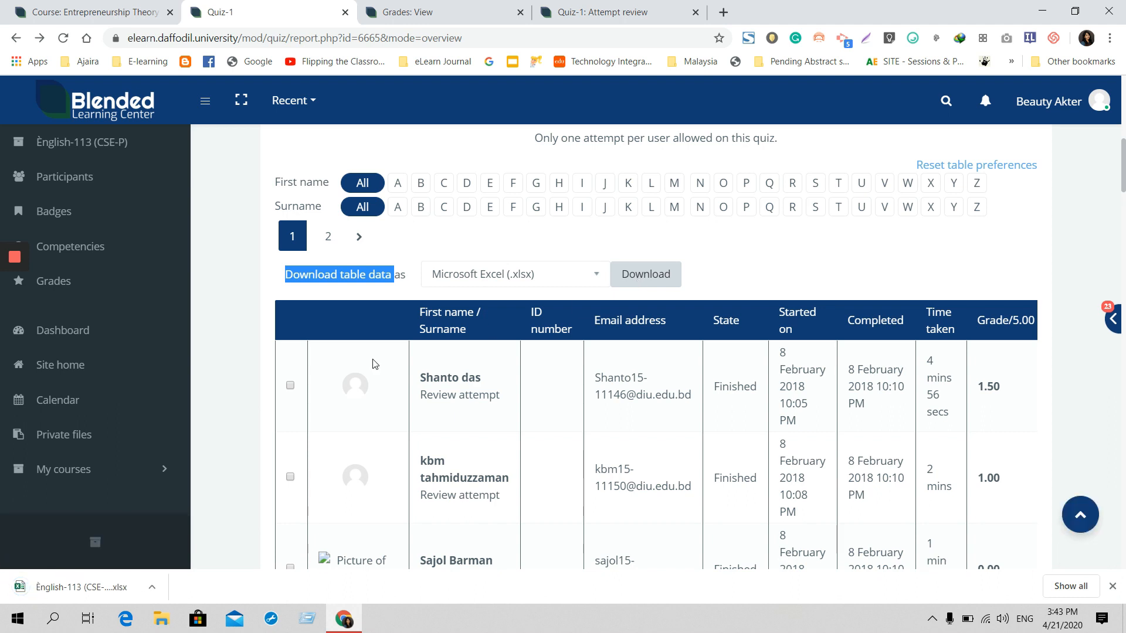
left_click(644, 273)
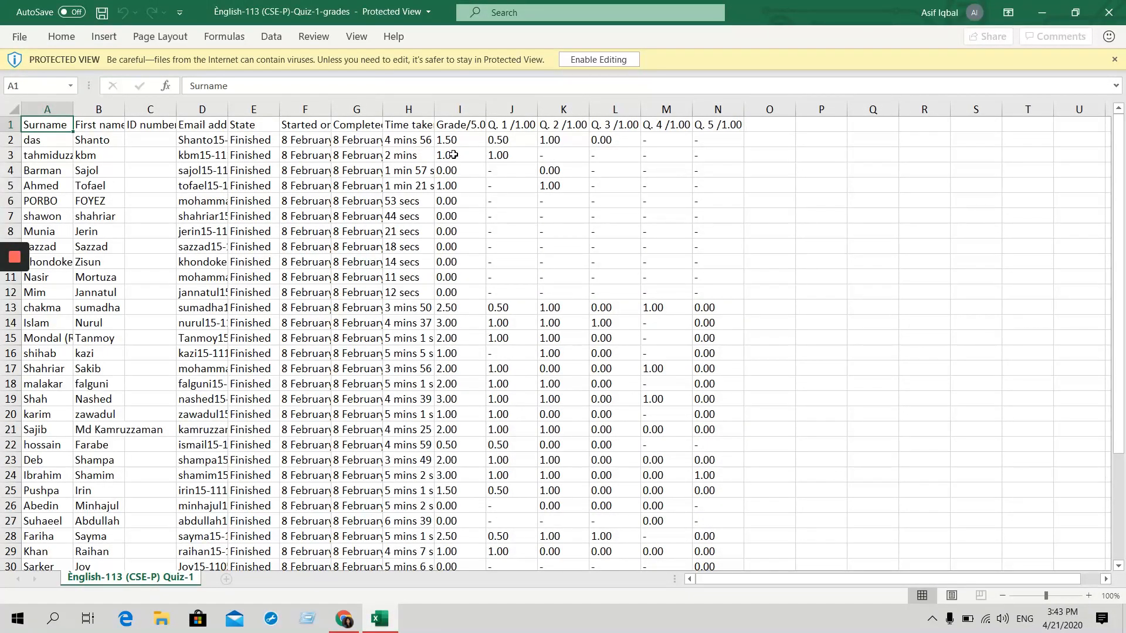
mouse_move(454, 209)
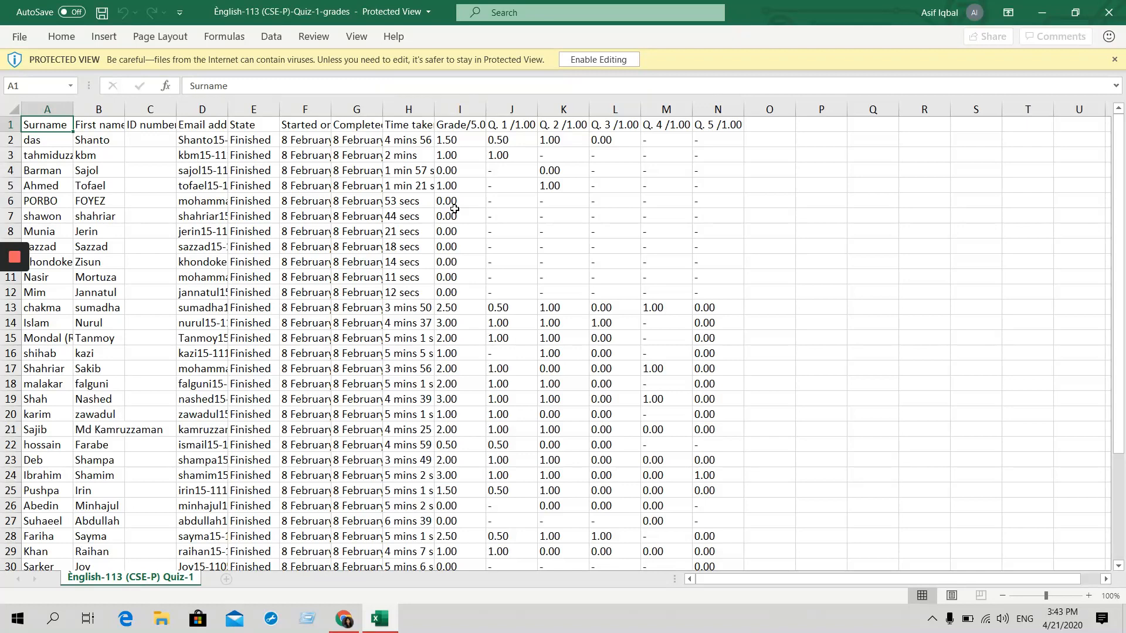
mouse_move(1109, 13)
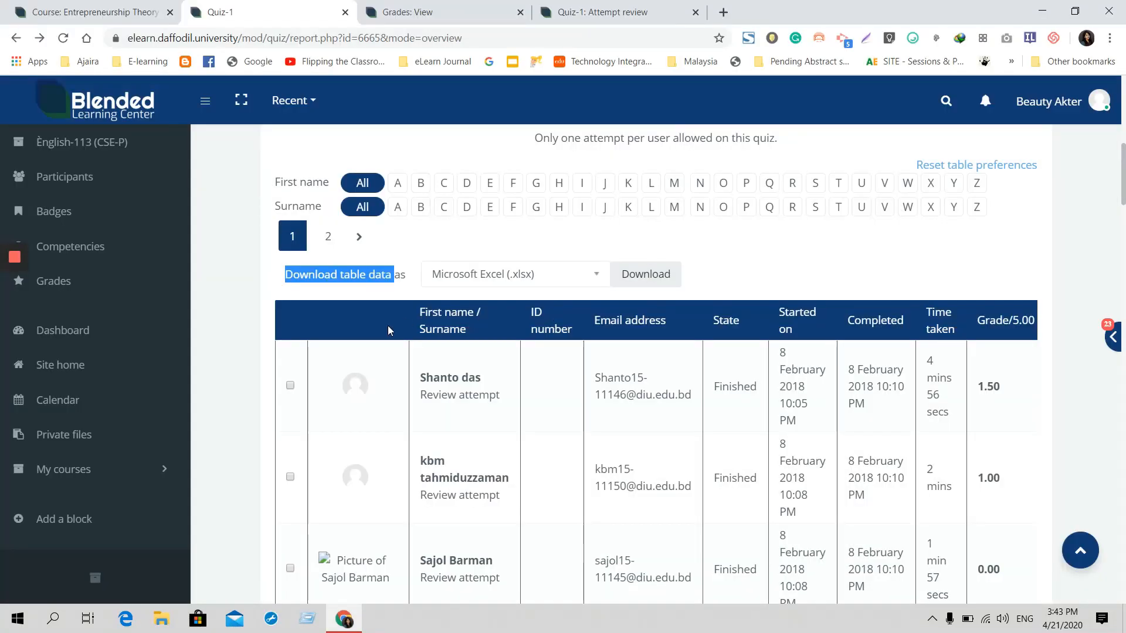
- Scroll the Quiz-1 report back to the Regrade all options above the table
scroll("down", 3)
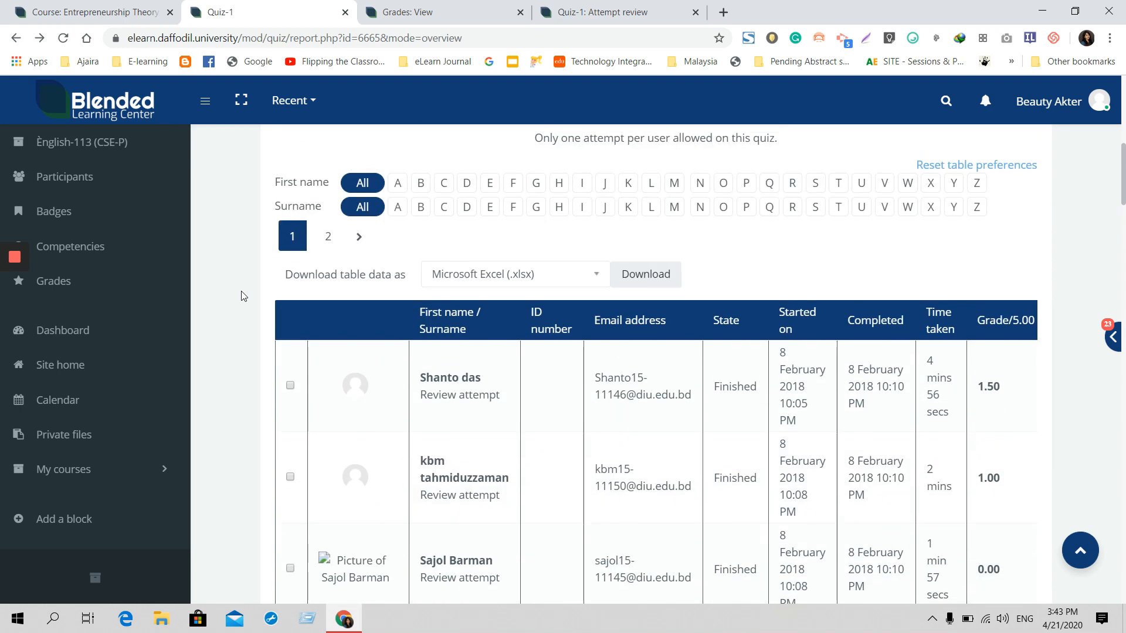
scroll("down", 3)
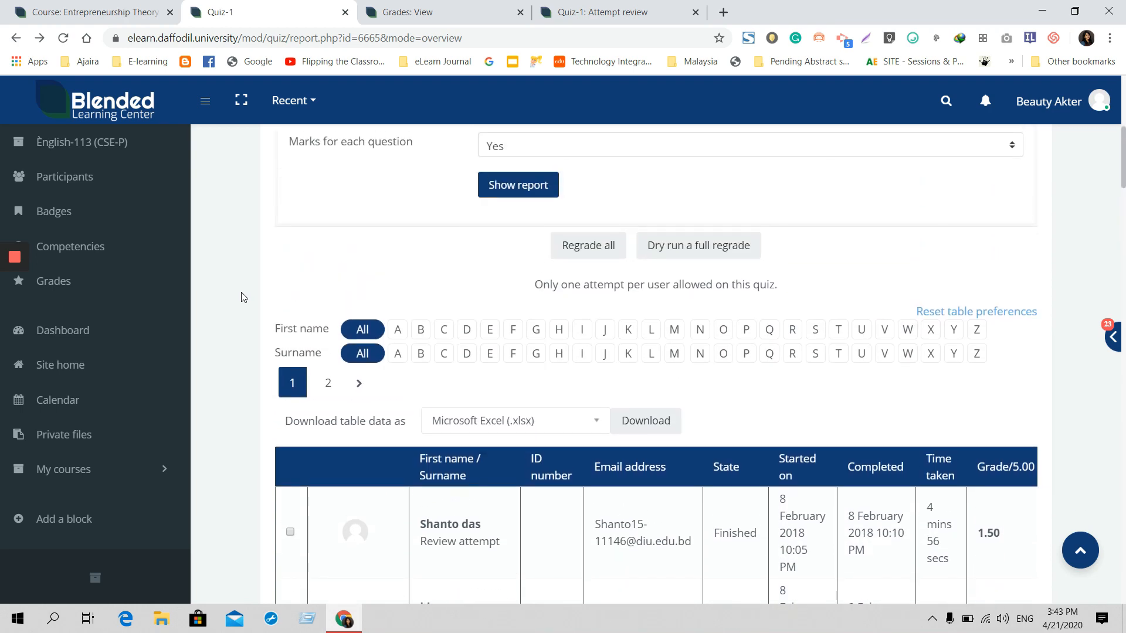